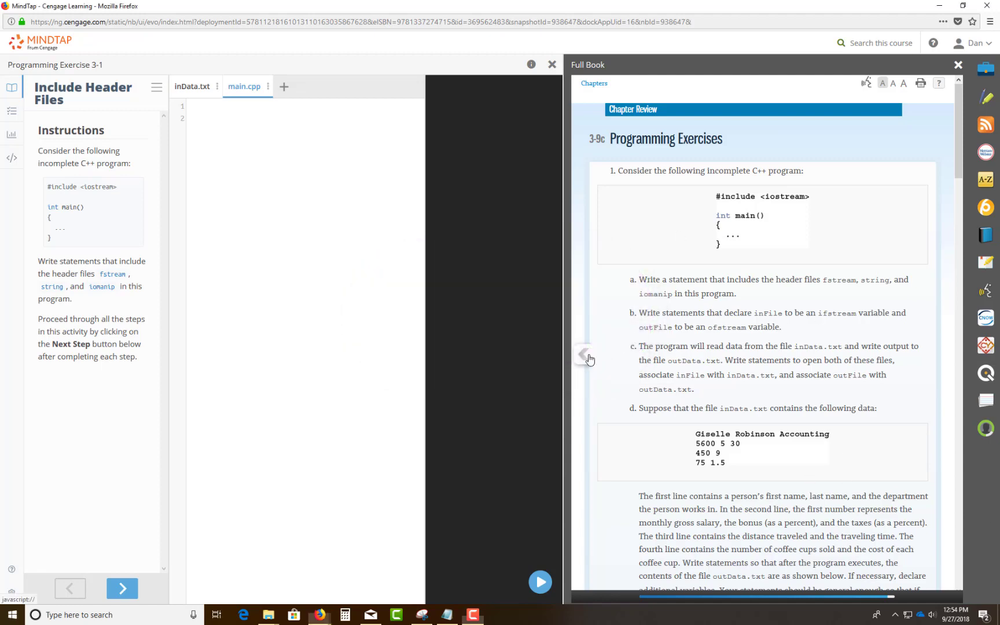
Page back to section 3-8 File Input/Output and scroll to the five-step process
click(587, 354)
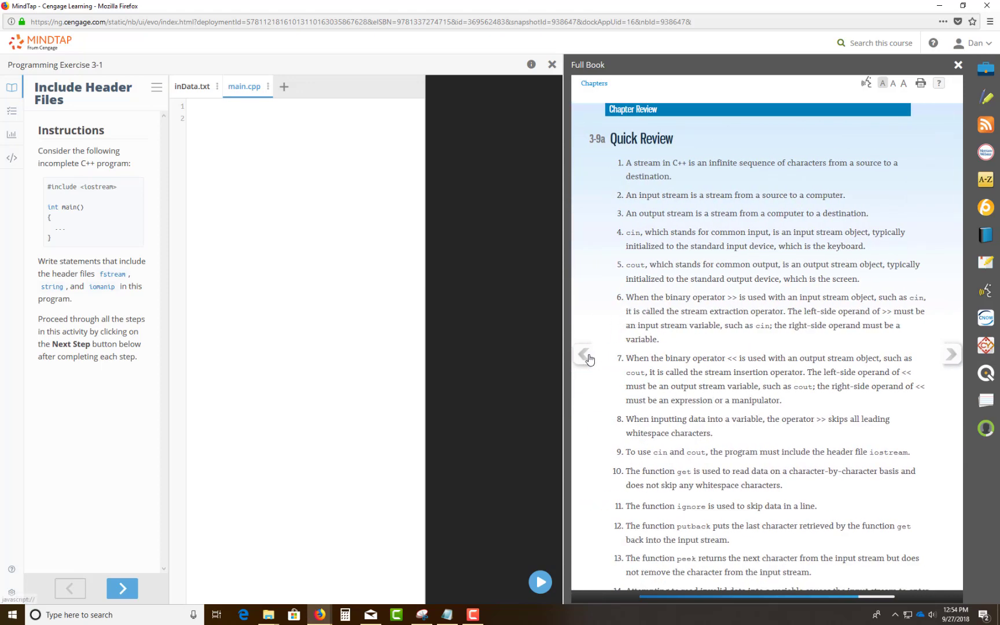
click(588, 356)
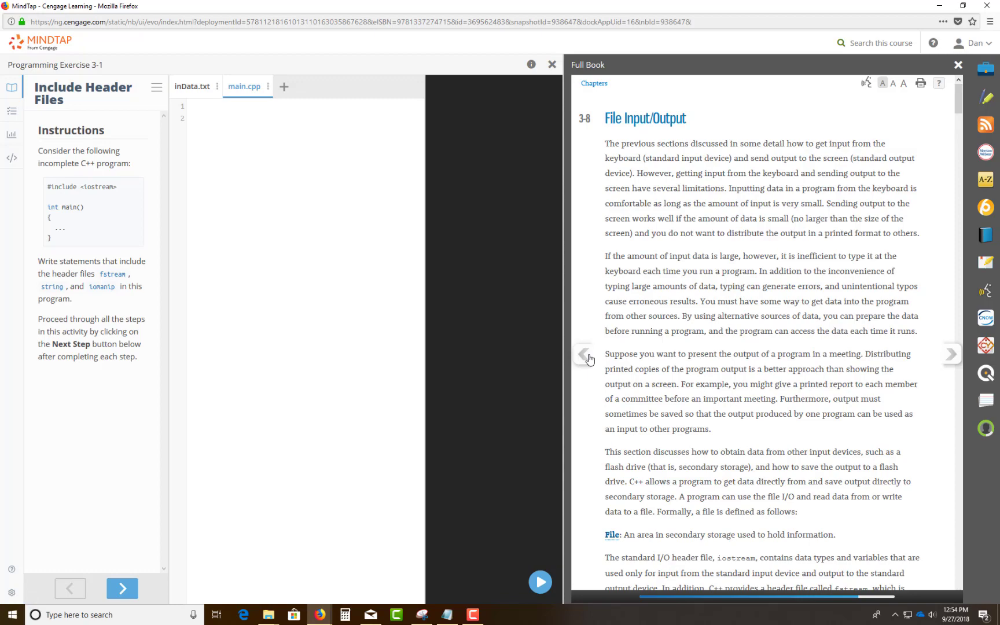
mouse_move(735, 217)
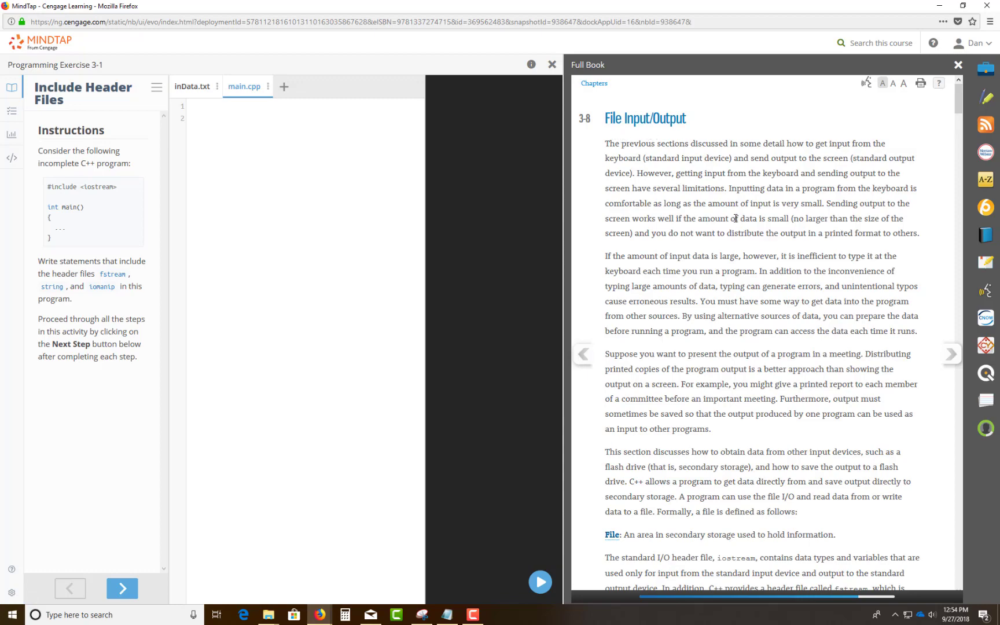
scroll(down, 3)
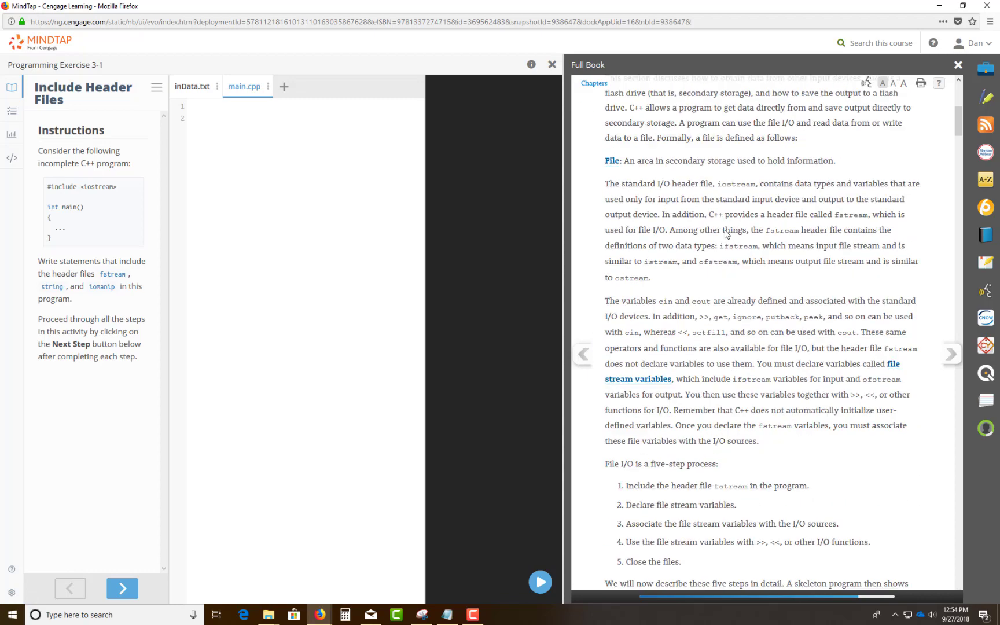
scroll(down, 3)
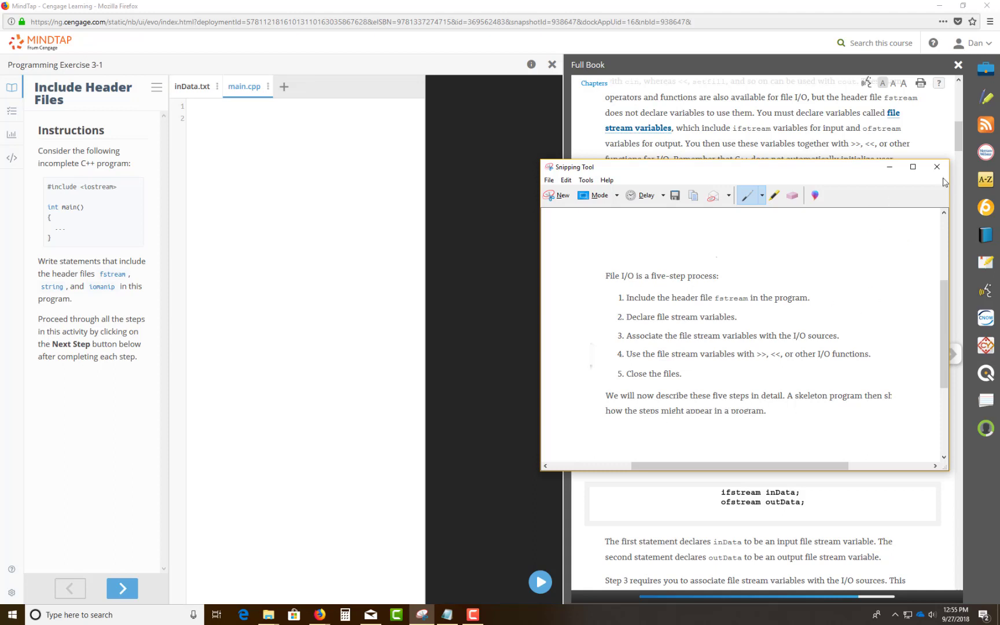
Close the snip without saving it and close the Snipping Tool window
click(936, 167)
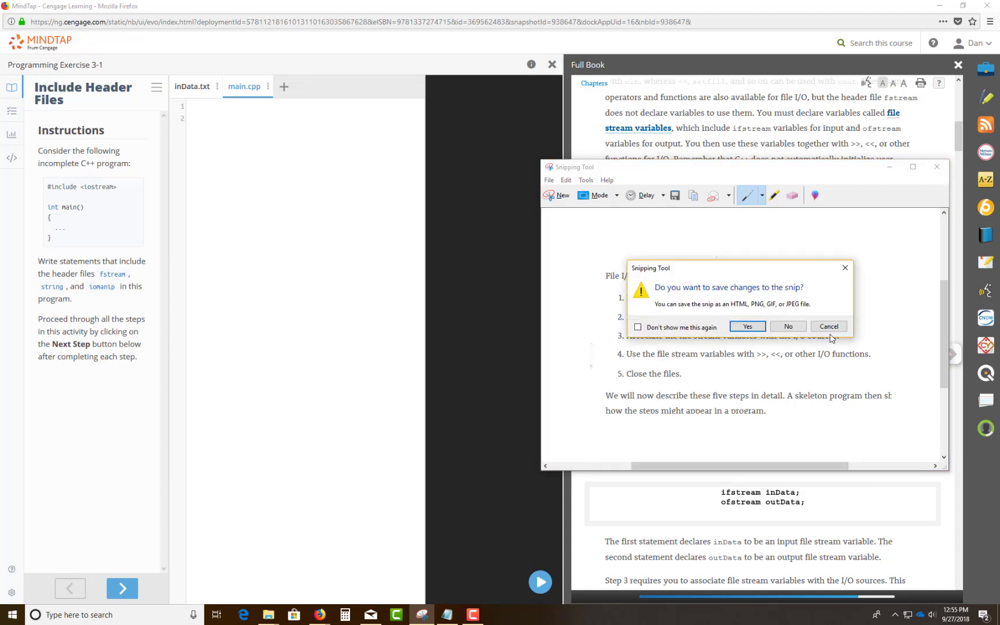
click(789, 327)
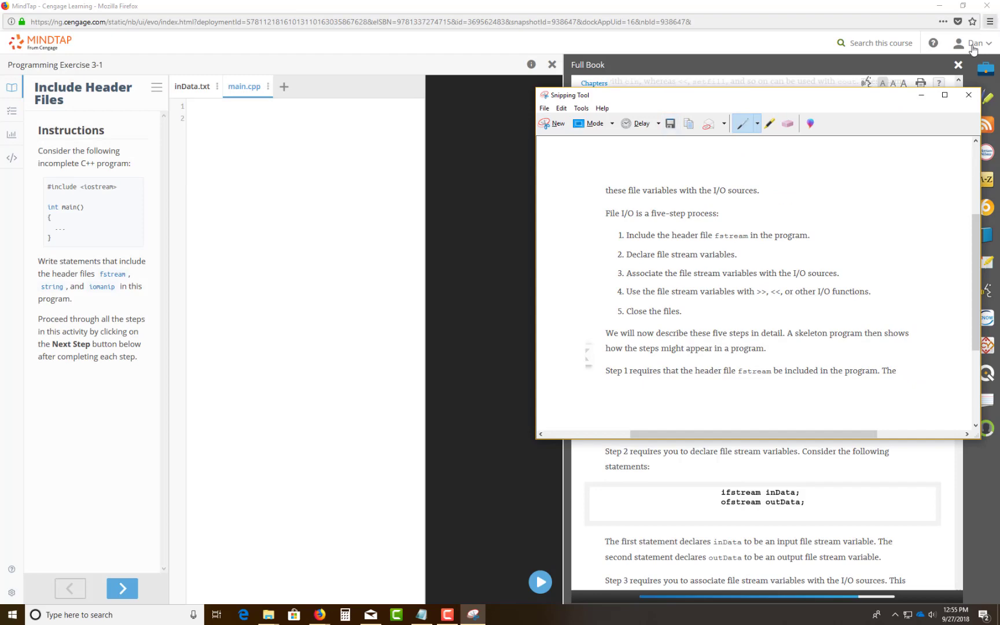
click(969, 95)
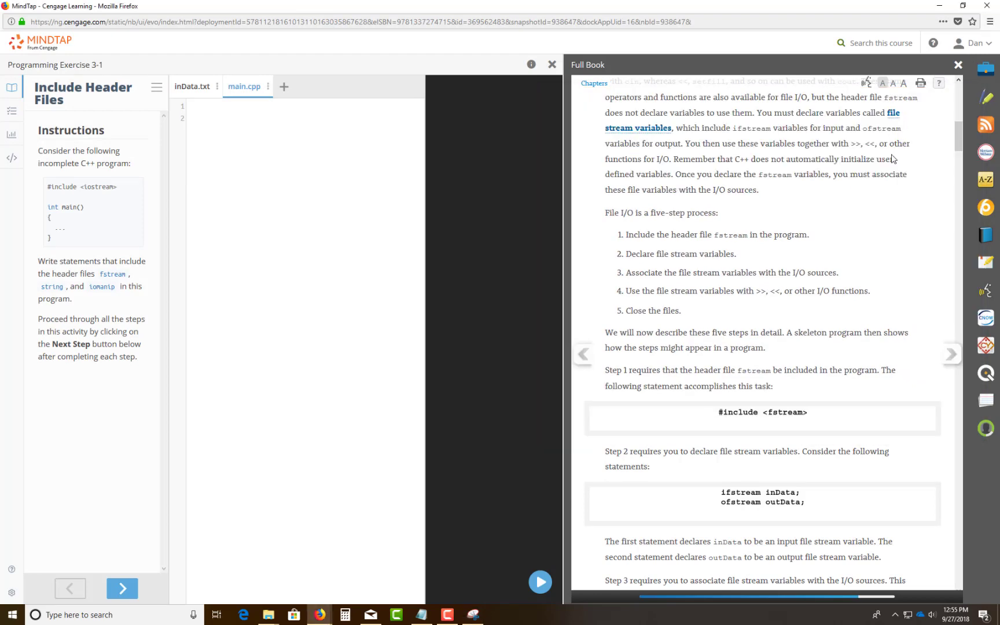
Return the textbook to 3-9c Programming Exercises and show the lab's task list
click(951, 355)
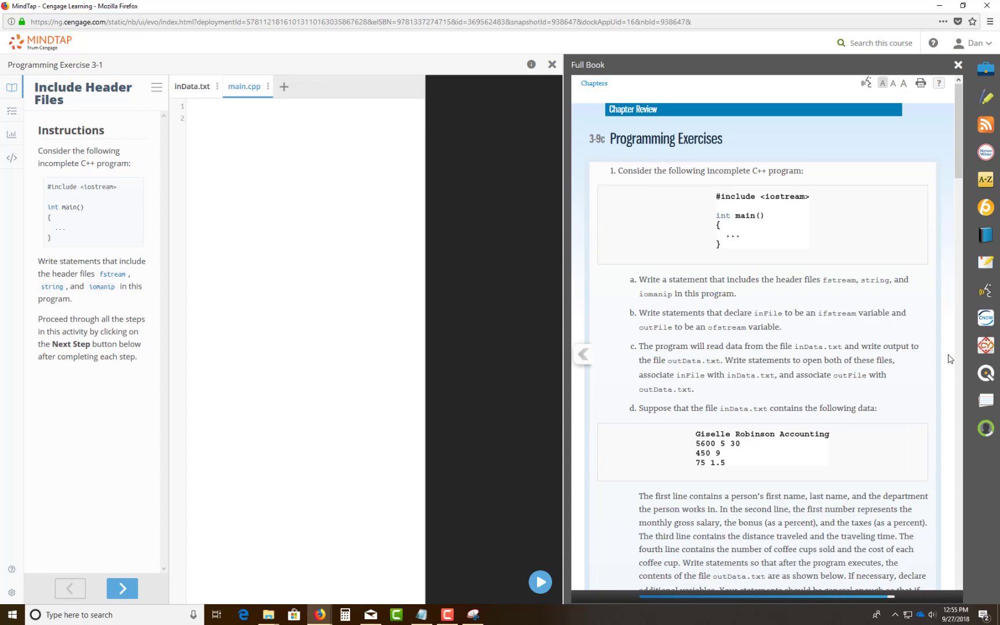
mouse_move(953, 359)
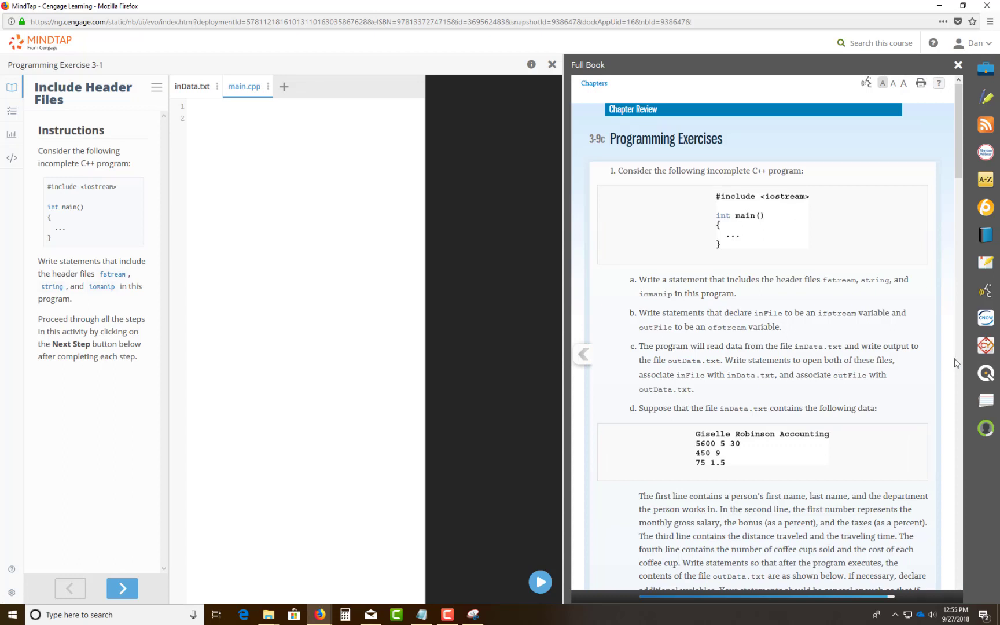
mouse_move(796, 359)
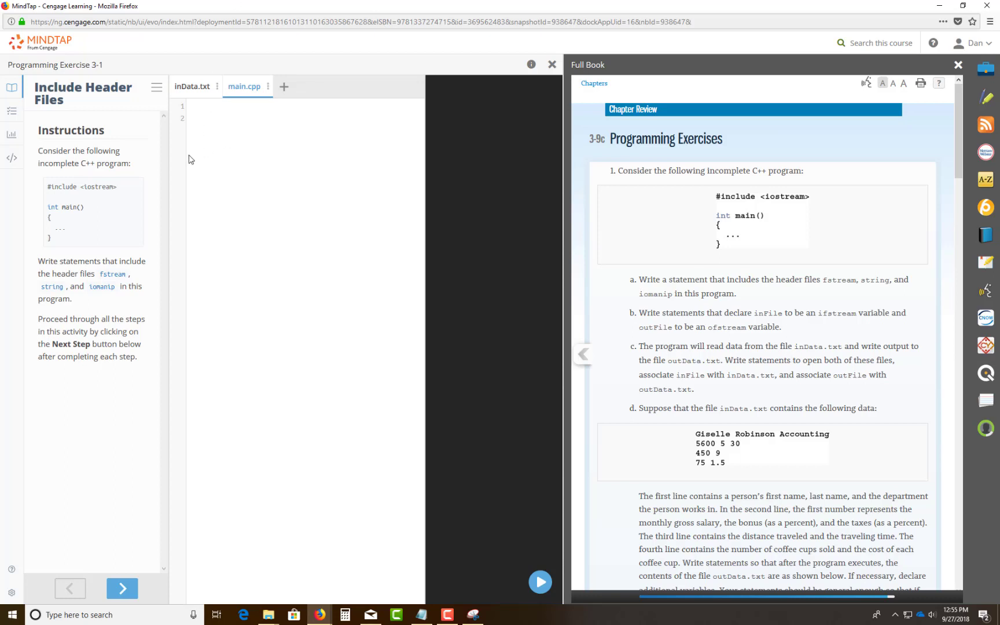
mouse_move(22, 111)
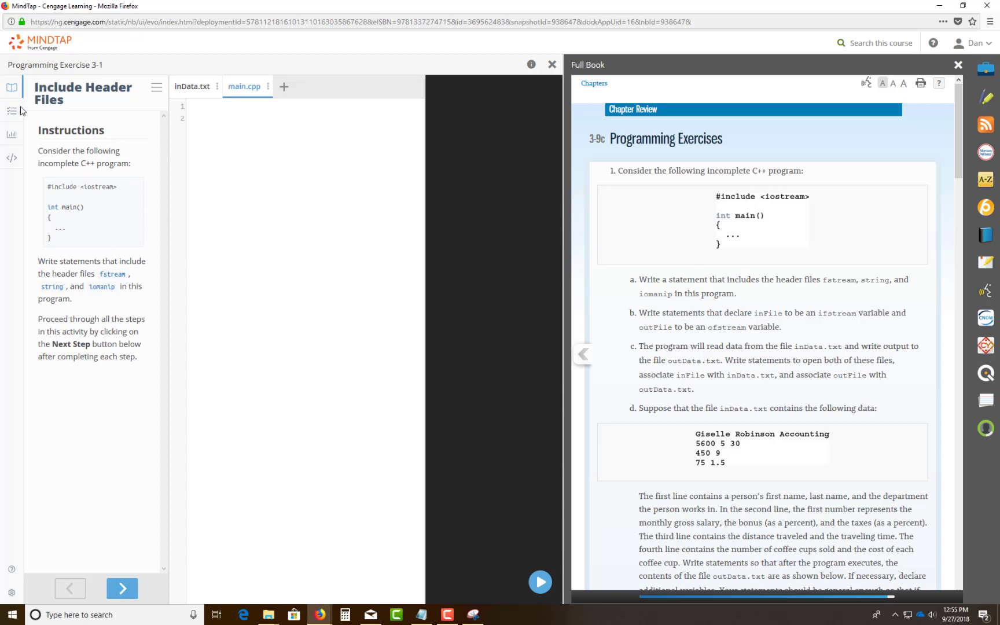
click(11, 111)
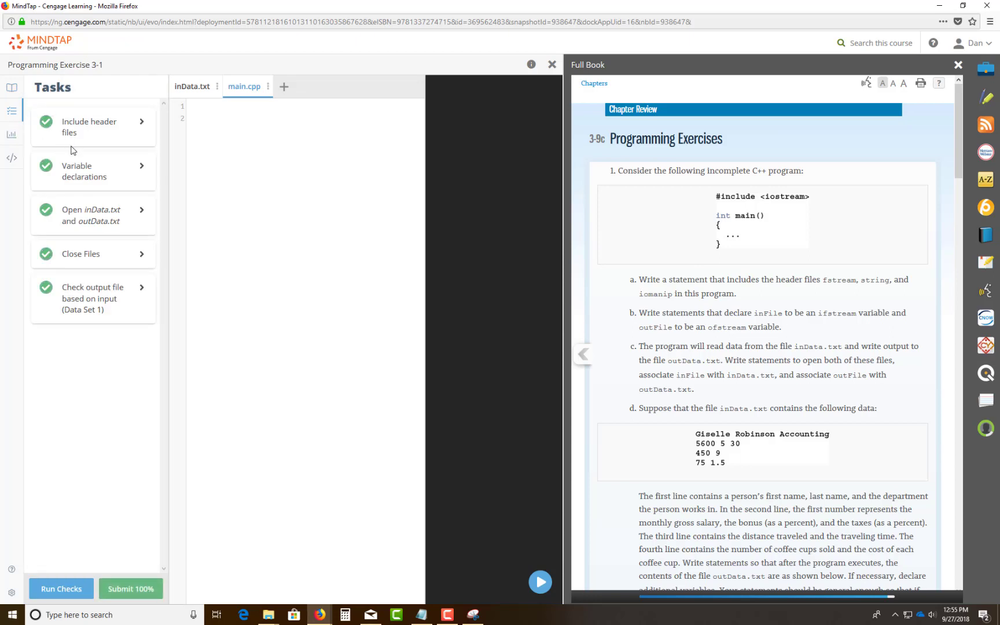
mouse_move(12, 113)
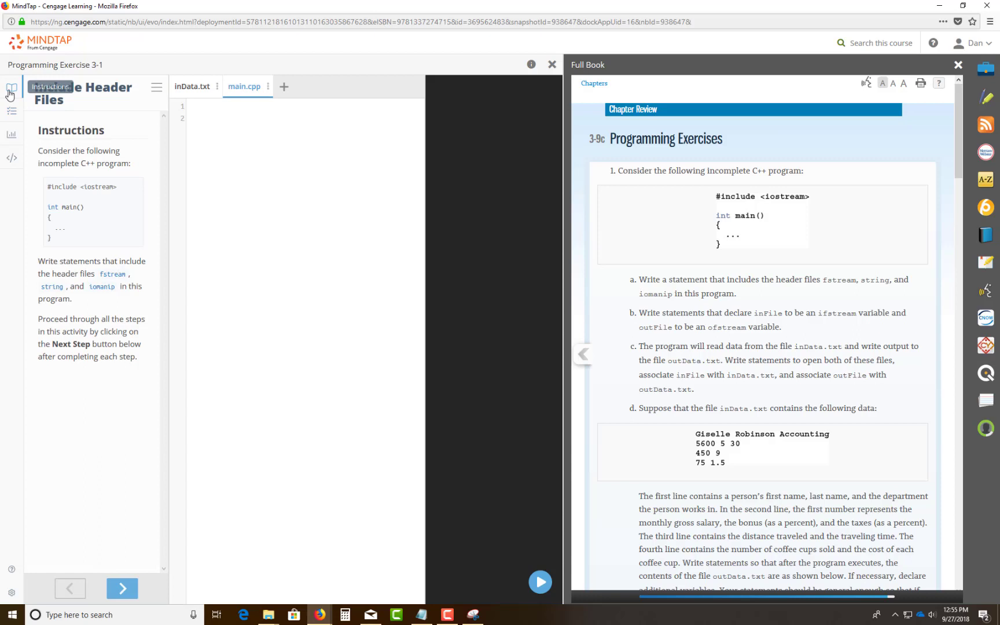
mouse_move(272, 148)
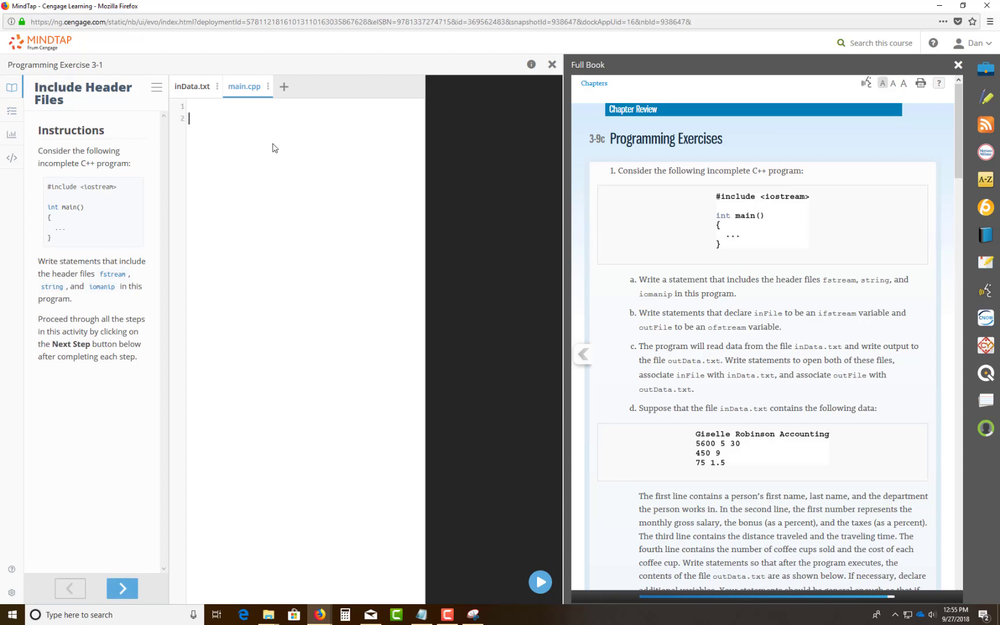
Write header comments: name placeholder, COSC 1436.8, and Lab 3 - Programming Exercise #1
text(//)
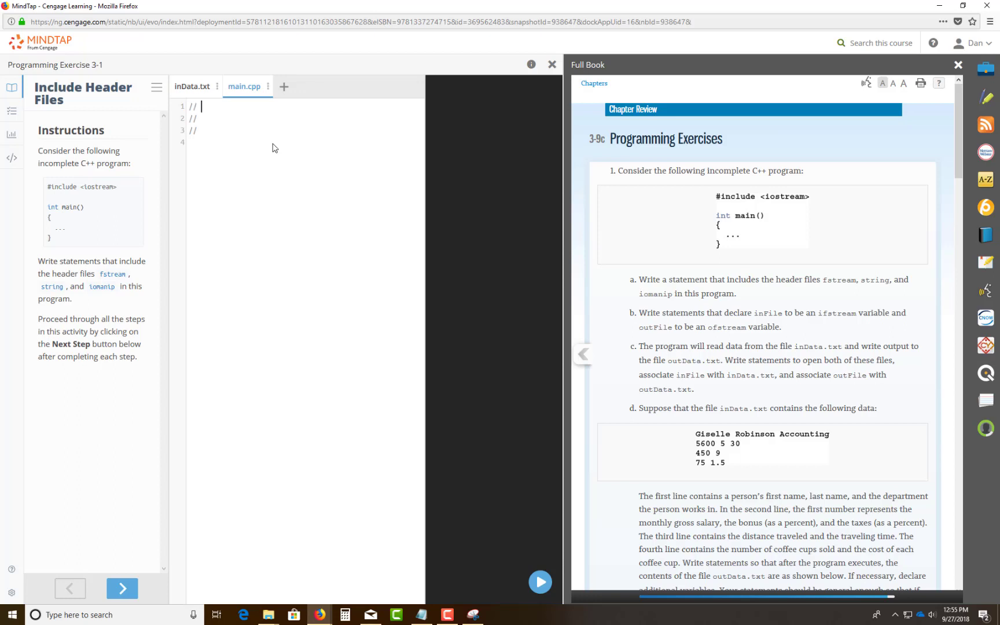
text(Your name goes here)
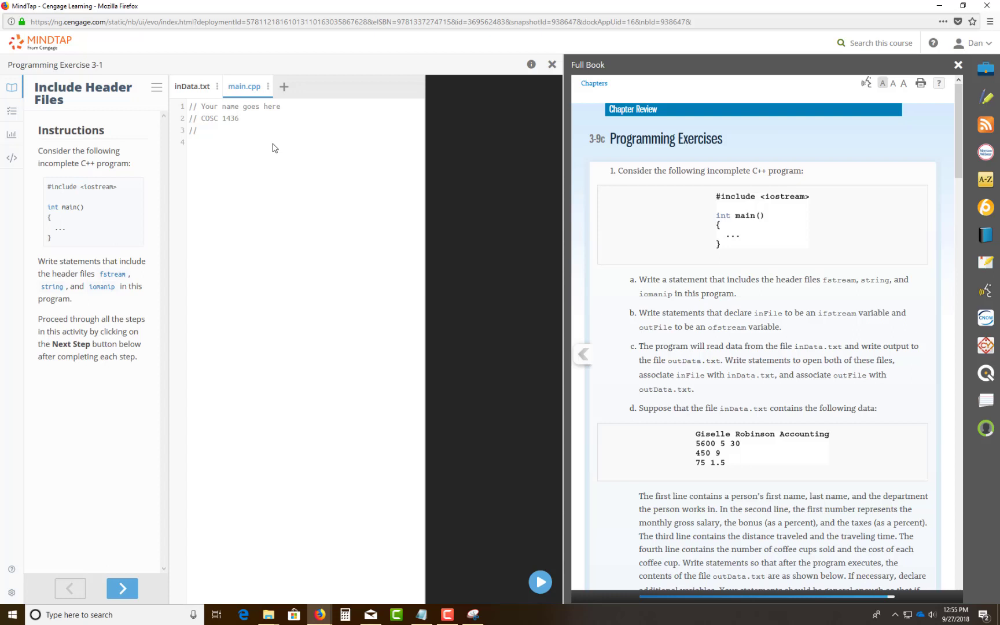
text(.8...)
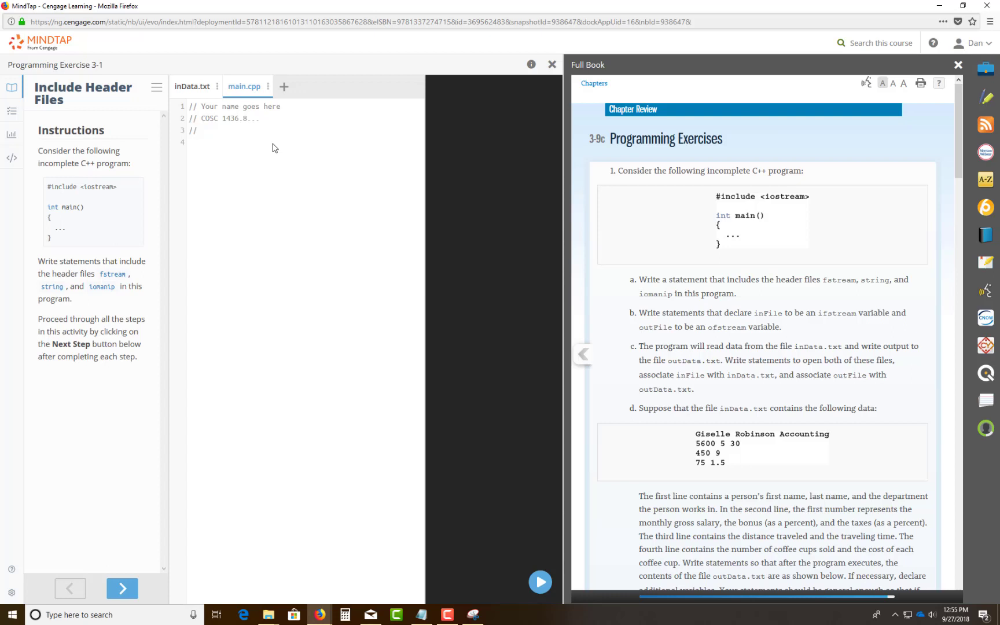
text(Chp)
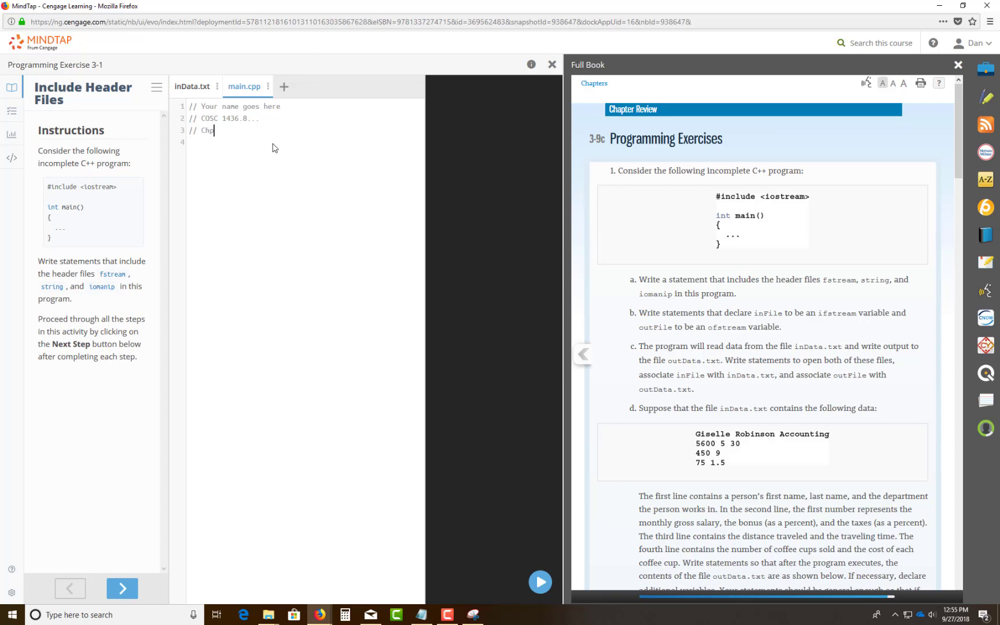
text(Lab)
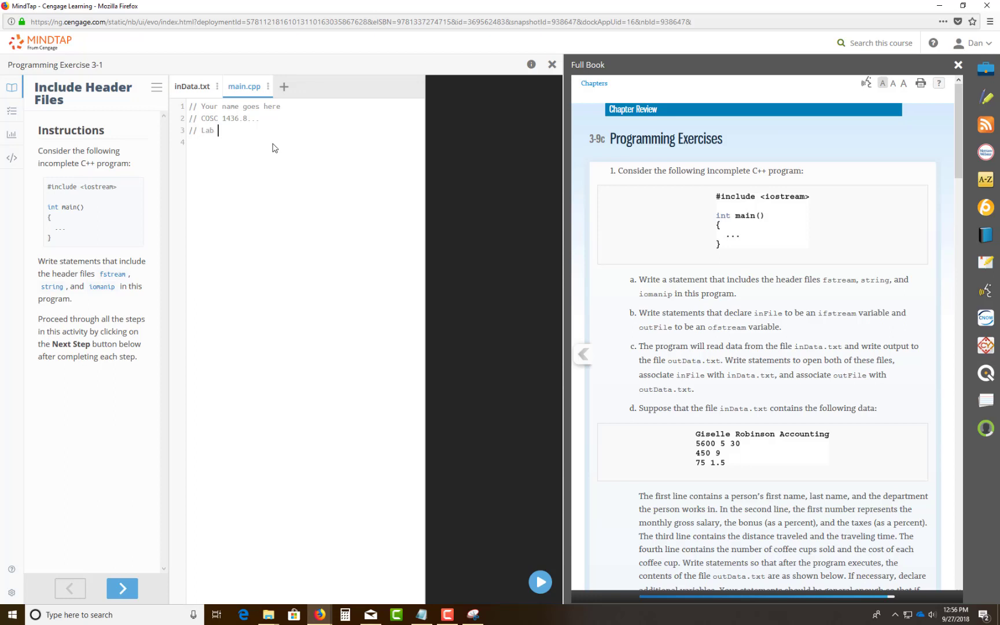
text(3 - Programming Exerci)
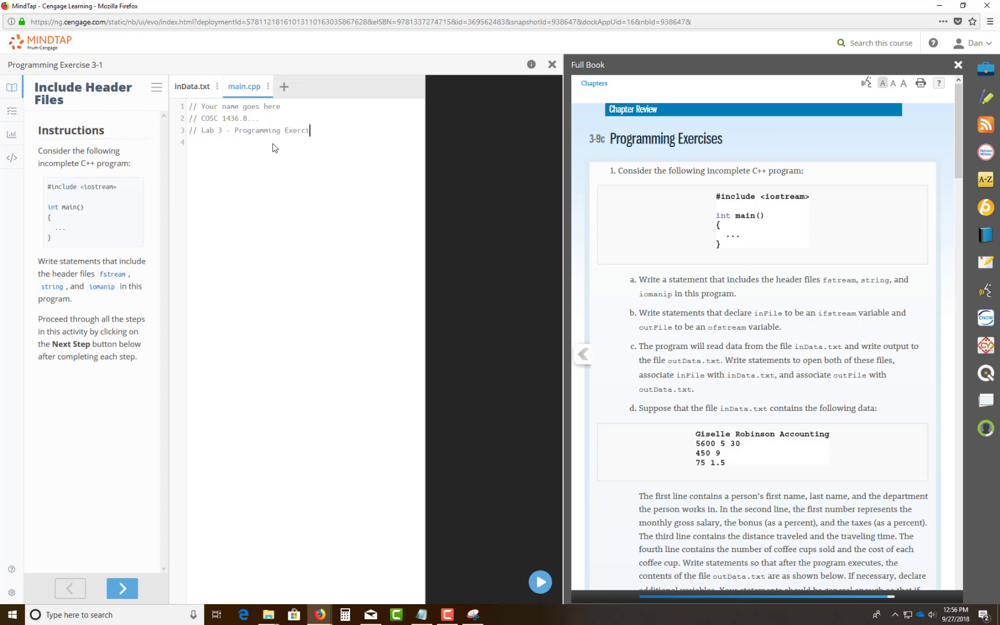
text(se)
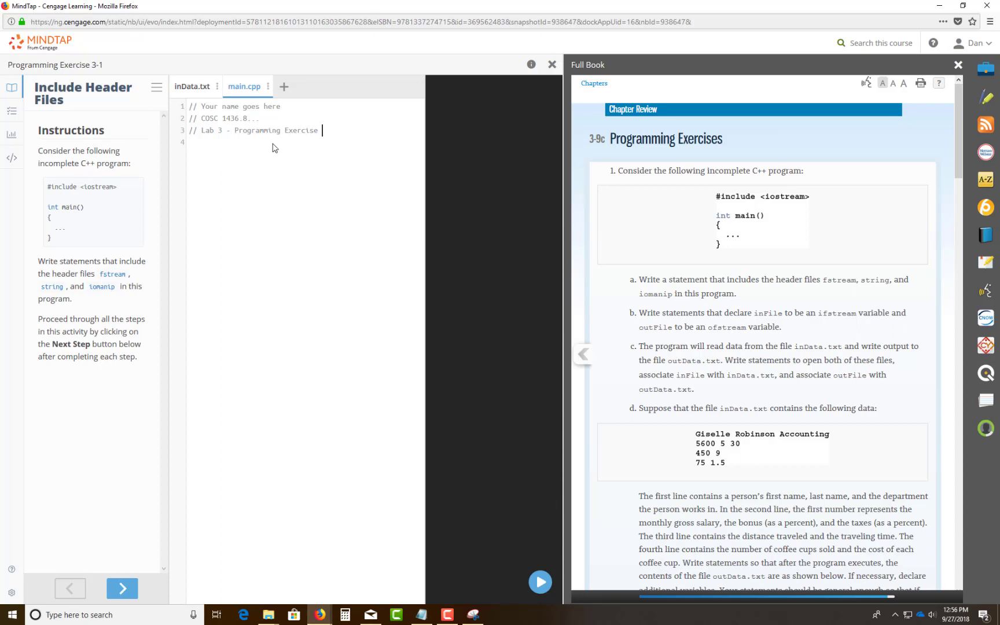
text(#1.)
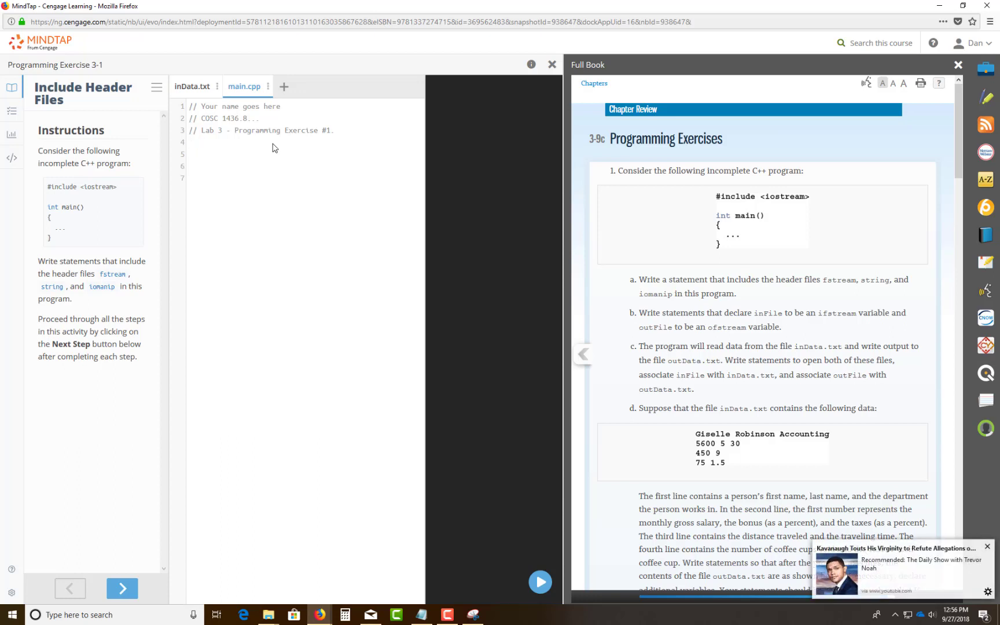
mouse_move(984, 559)
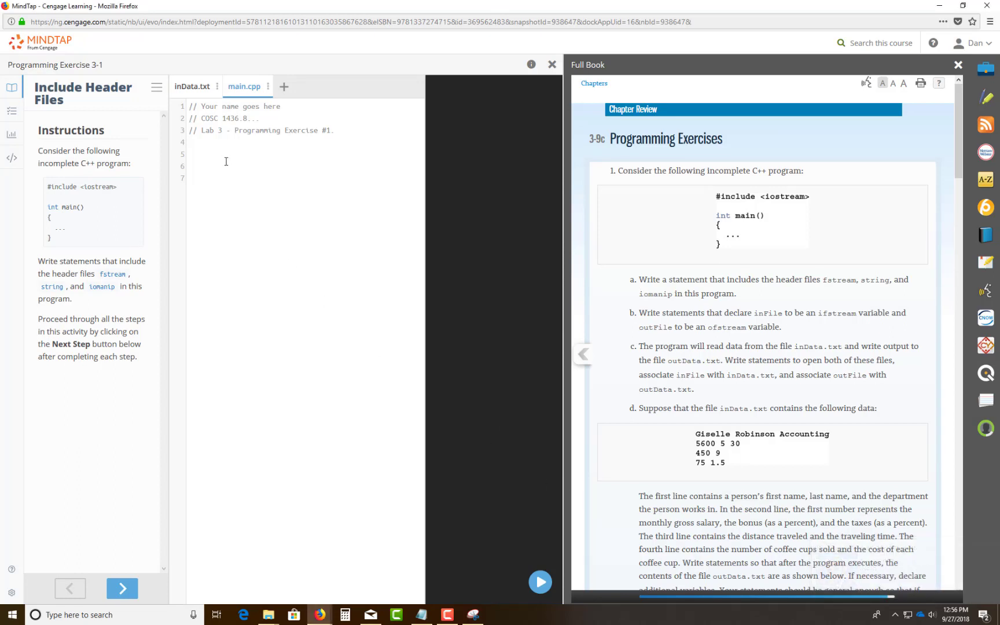
Add #include <iostream>, using namespace std; and an int main() that returns 0
click(189, 156)
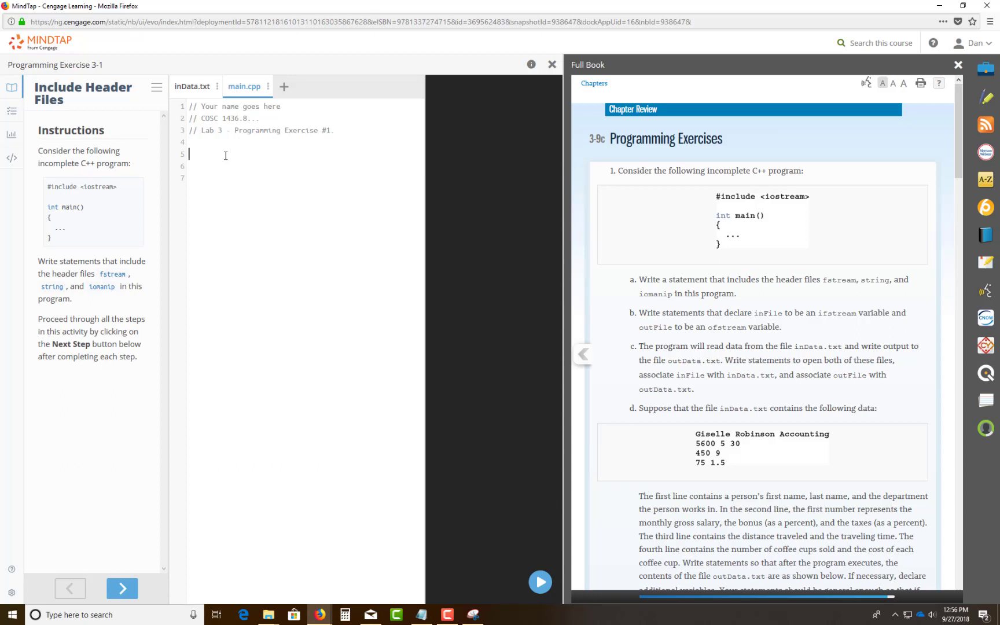
text(#include <iostream)
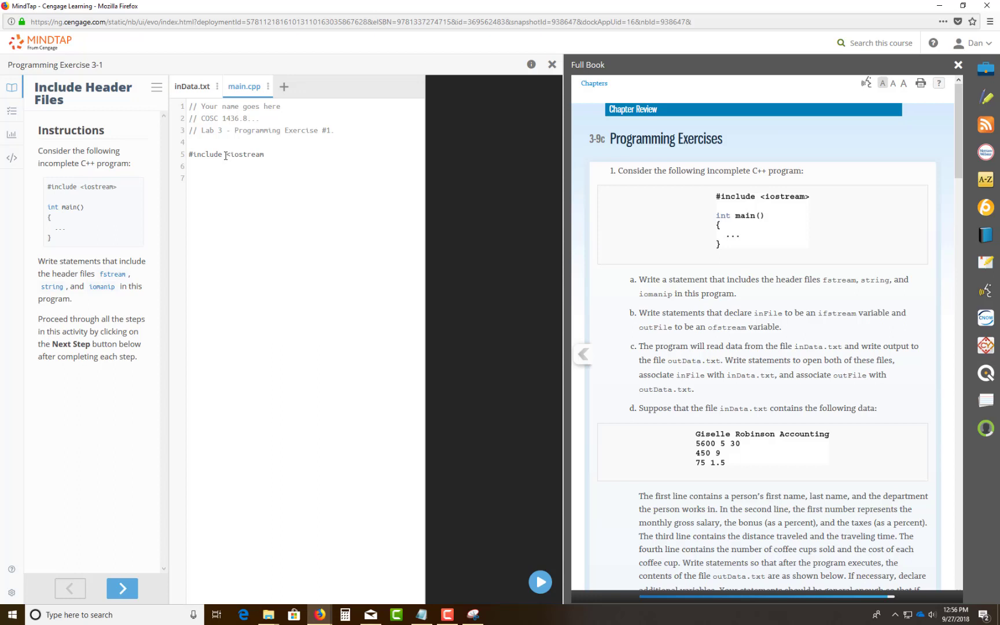
text(using namespace std;)
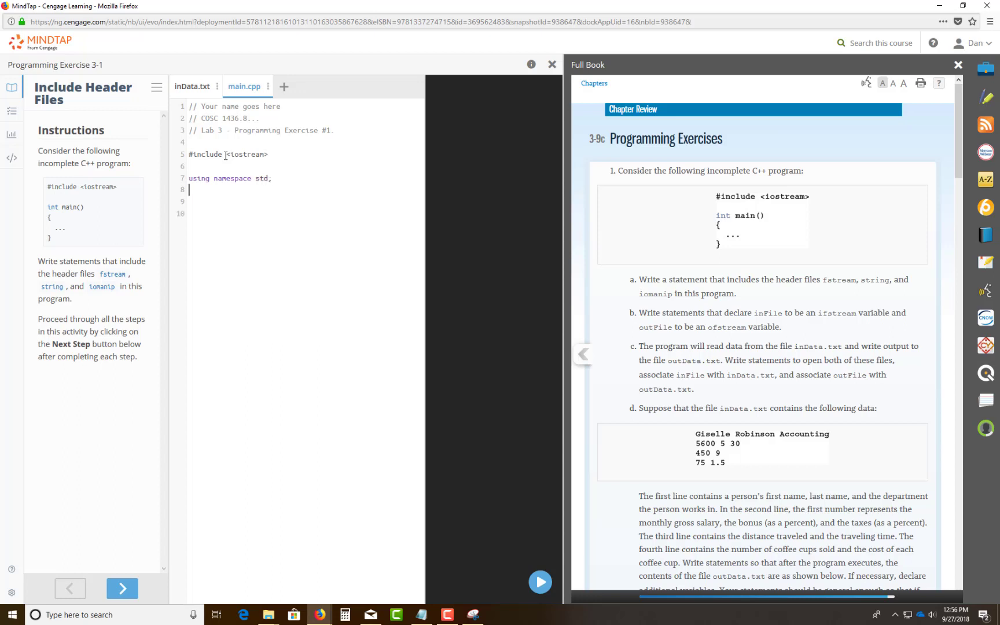
text(int m)
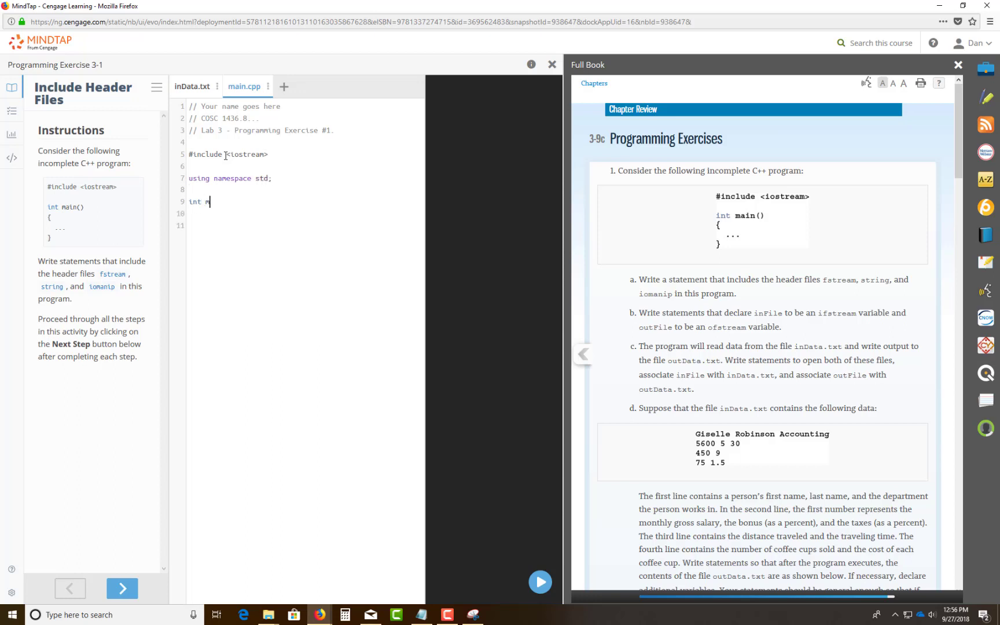
text(ain())
click(303, 213)
text({)
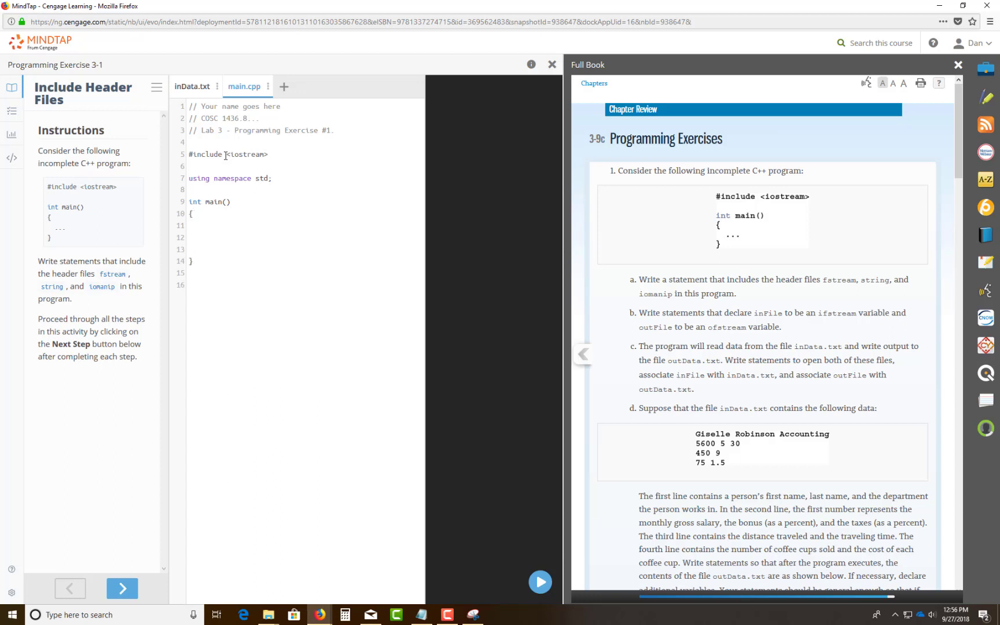
text(return)
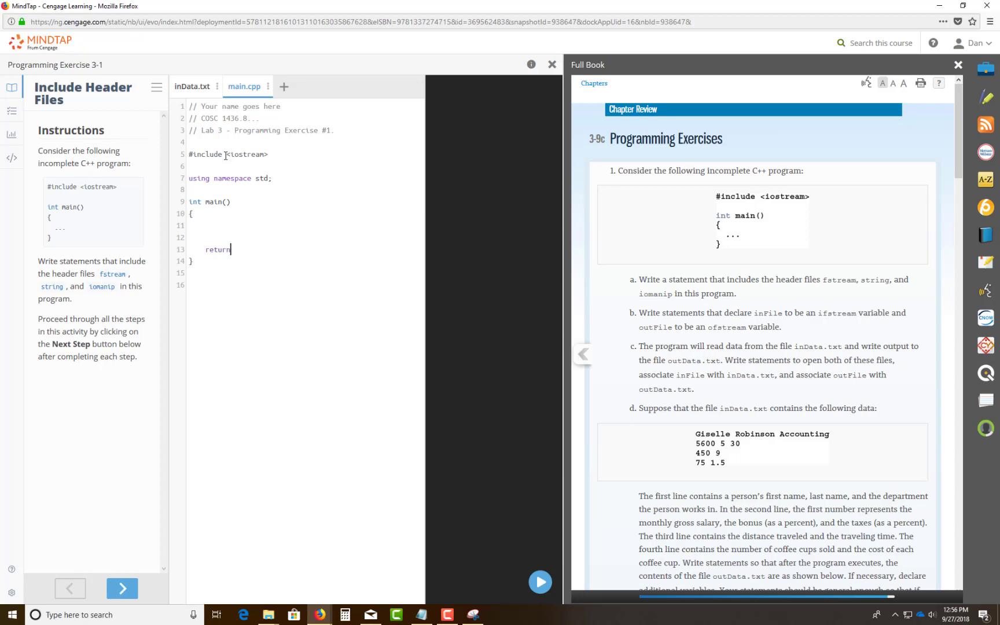
text(0;)
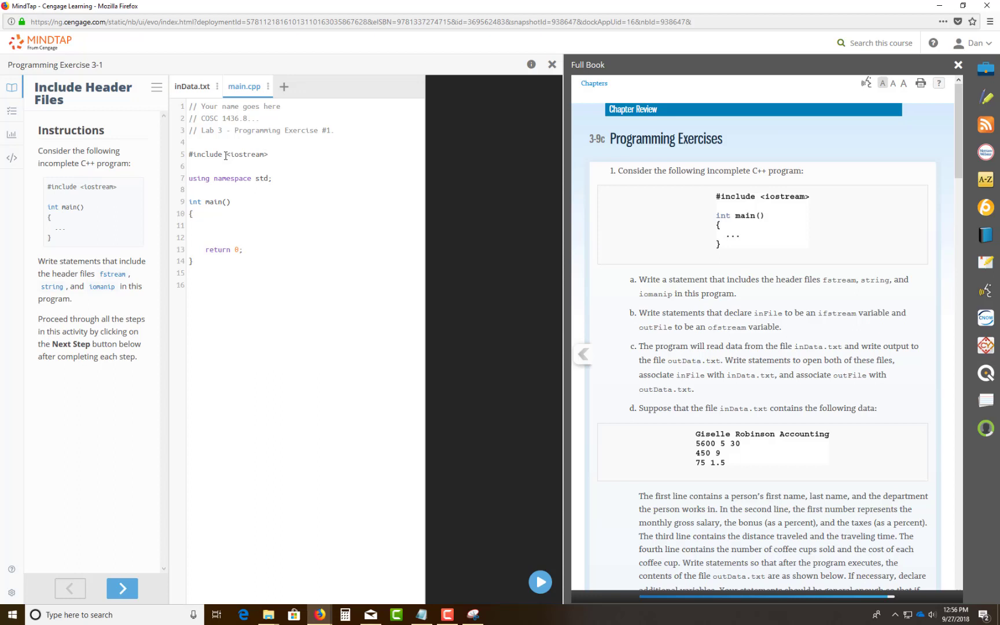
mouse_move(146, 434)
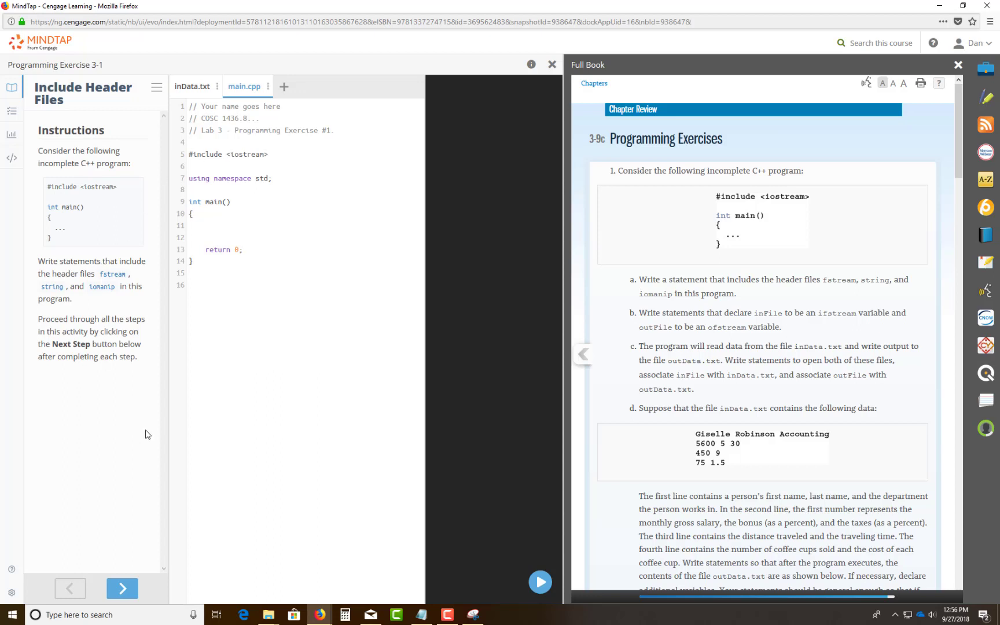
Select the part a sentence of the exercise in the Full Book panel
double_click(649, 279)
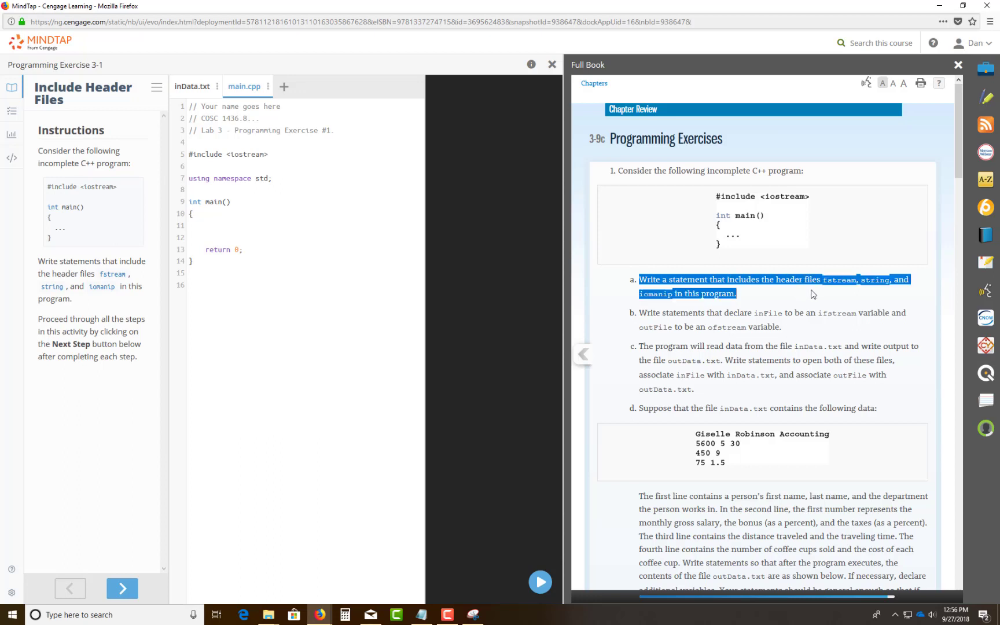
mouse_move(836, 291)
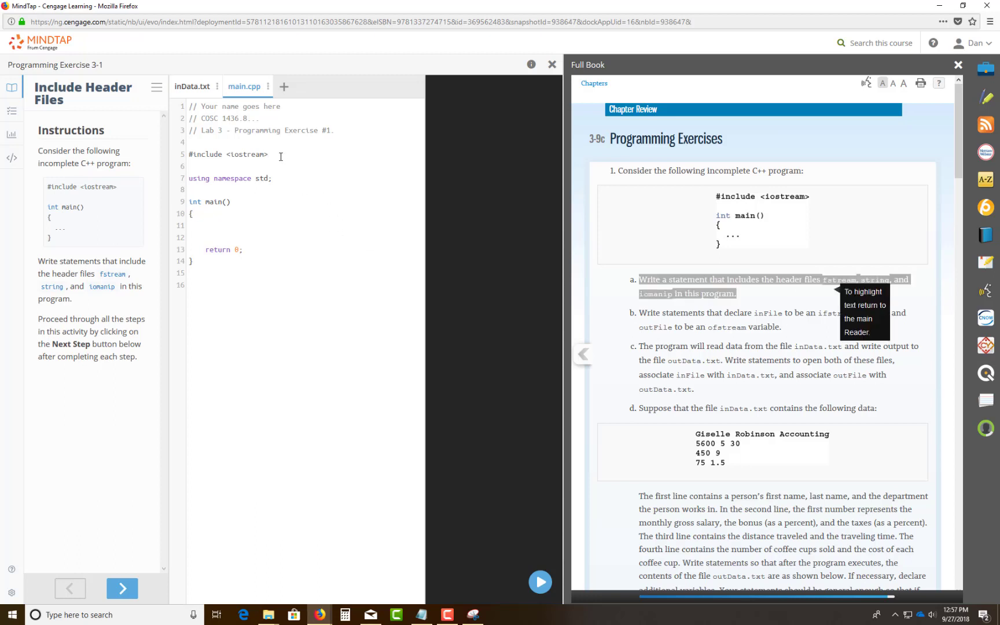
mouse_move(298, 167)
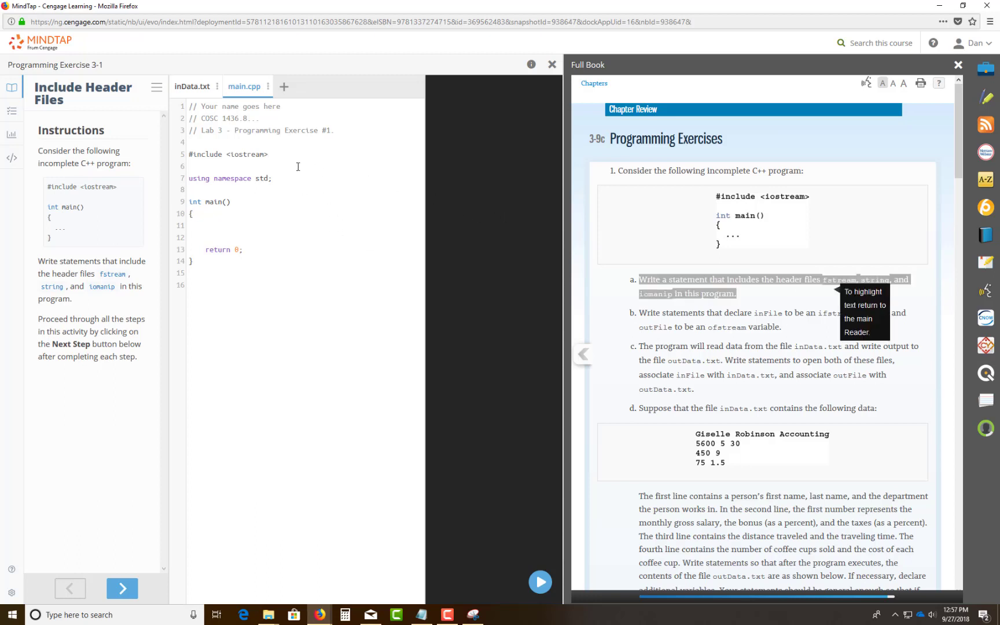
Add #include <fstream> after the iostream include, checking the file I/O notes midway
key(enter)
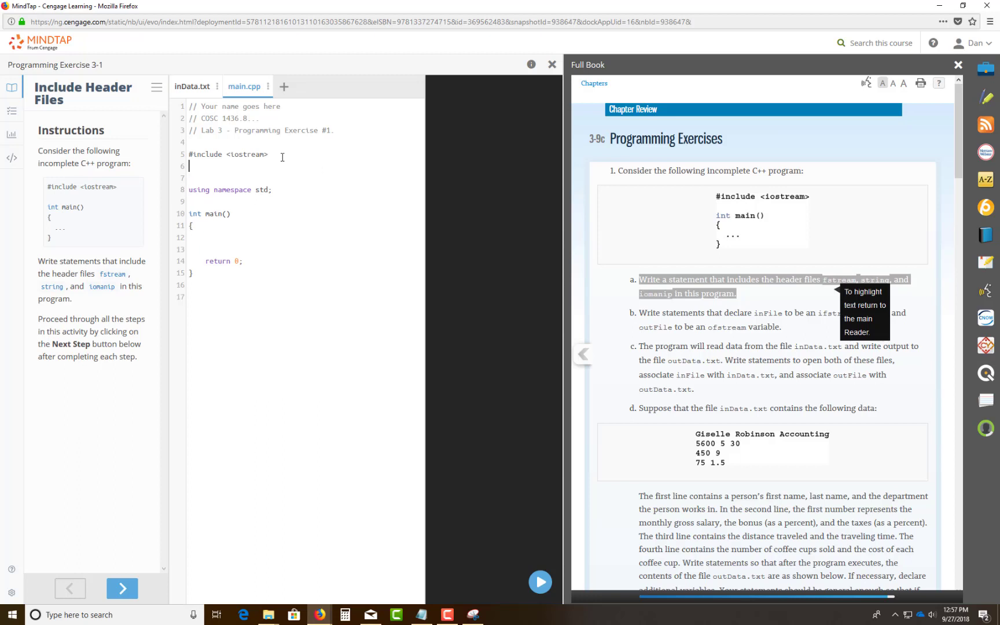
text(#)
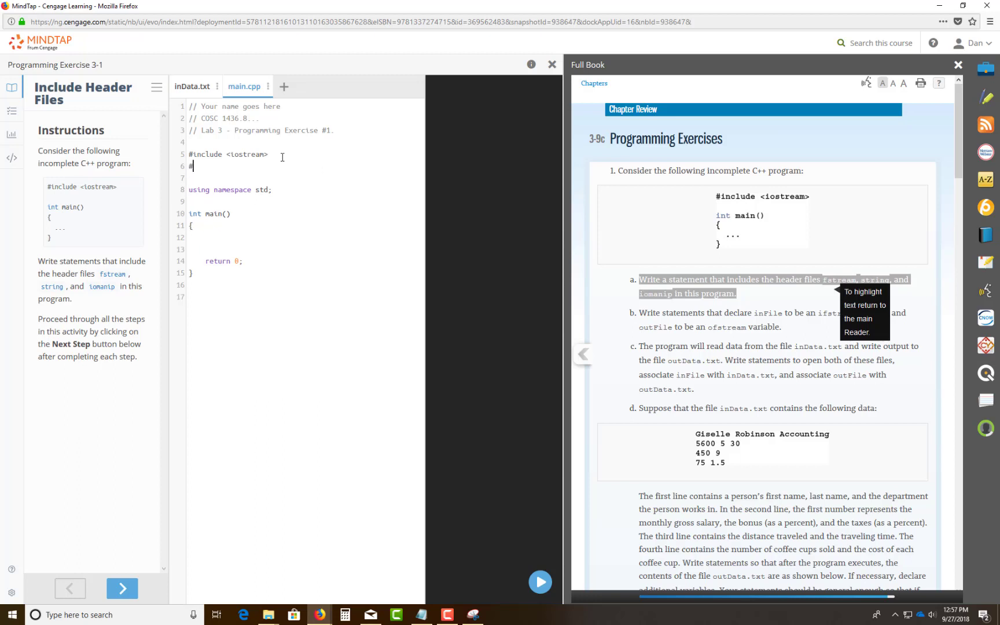
text(include)
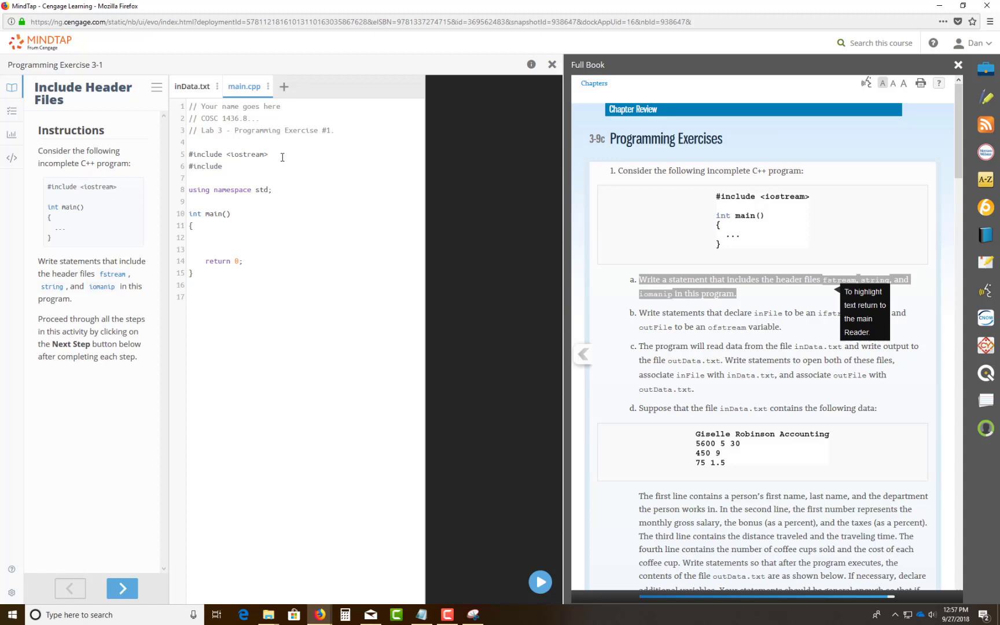
text(<)
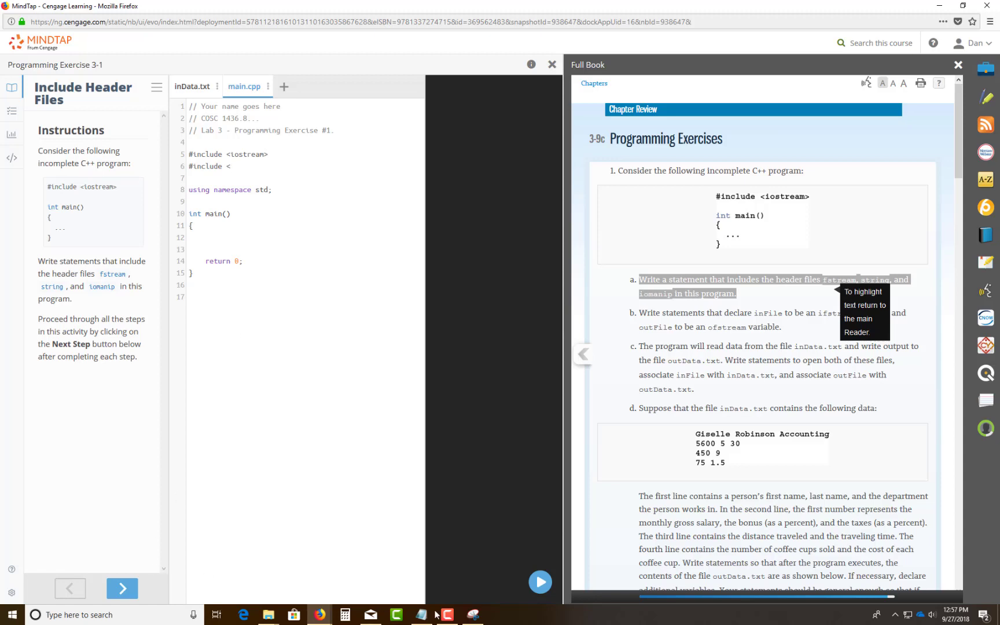
click(473, 614)
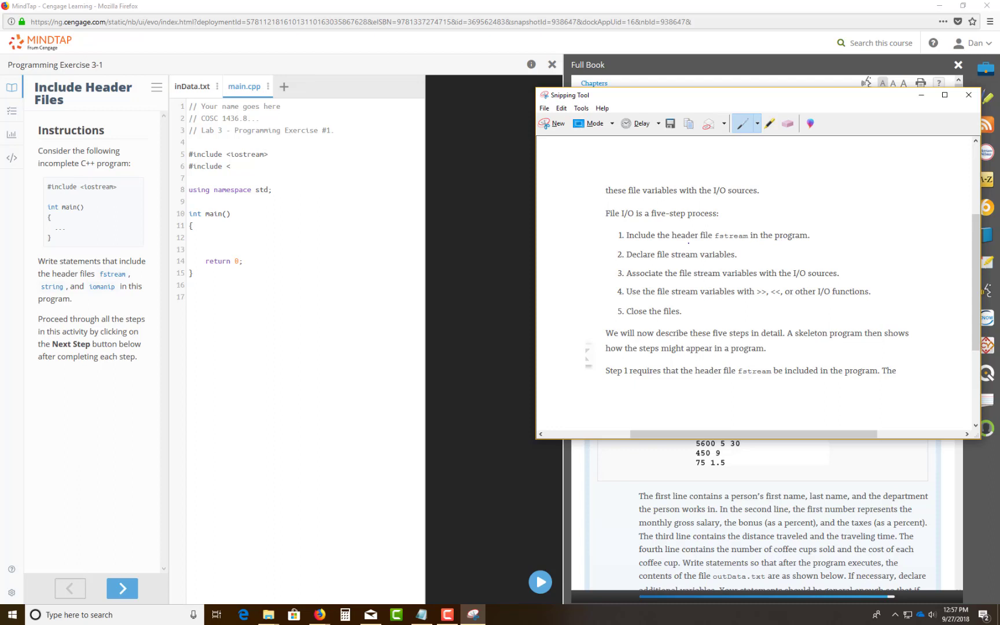
mouse_move(688, 328)
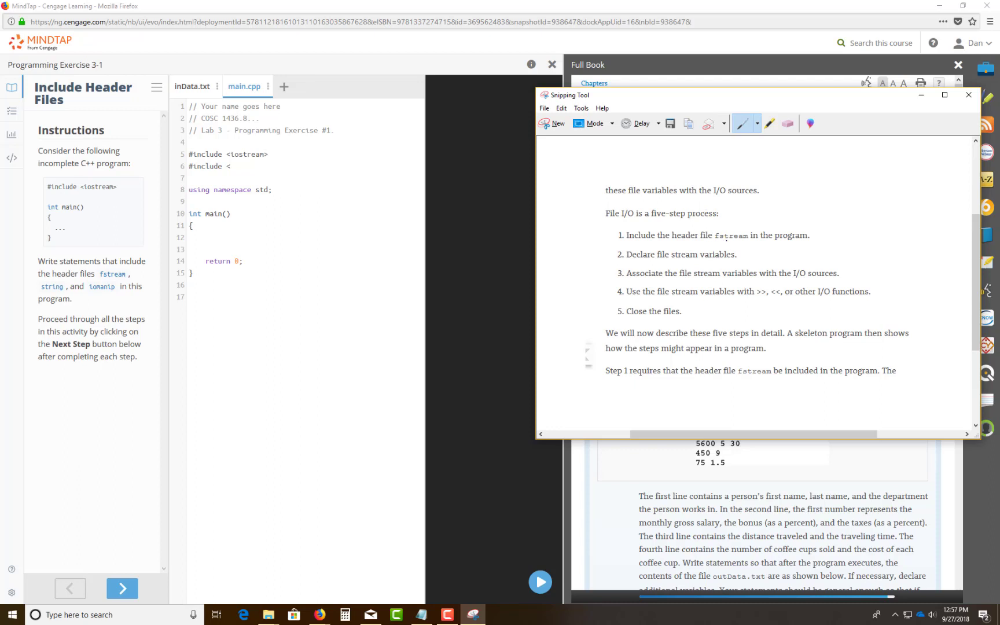
click(968, 95)
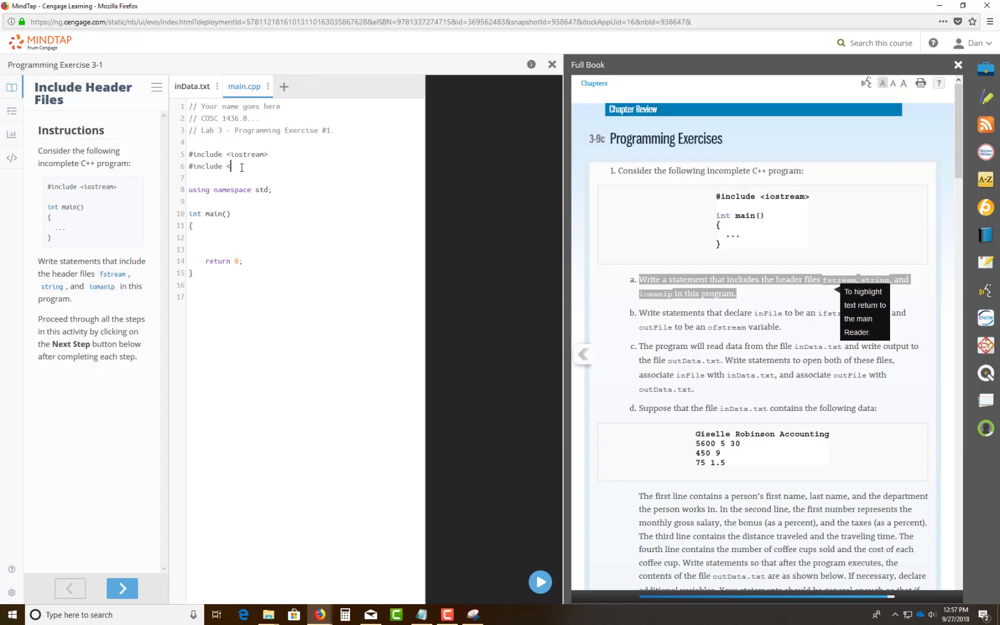
text(f)
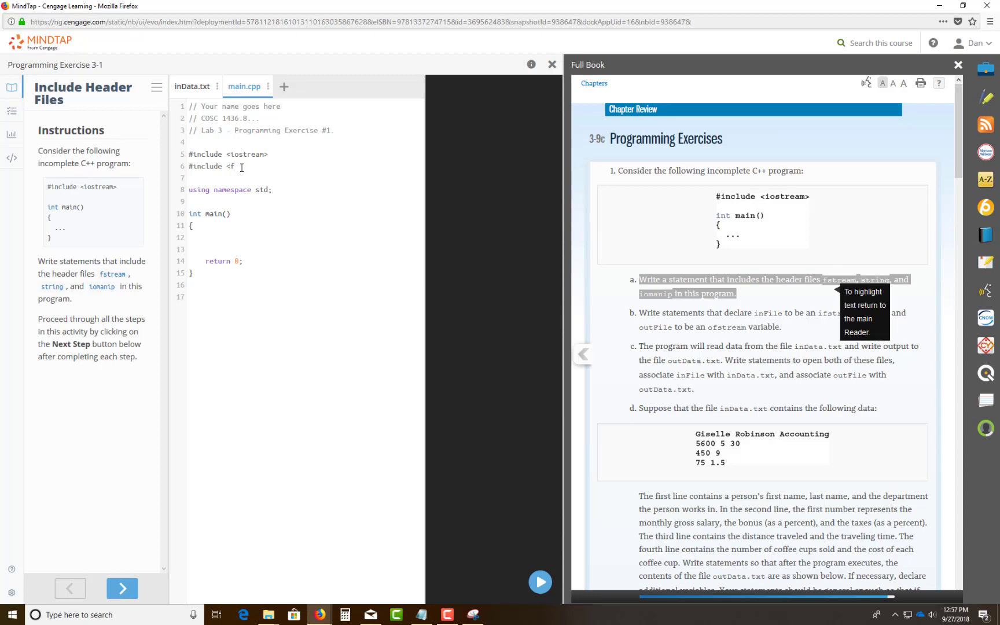
text(stre)
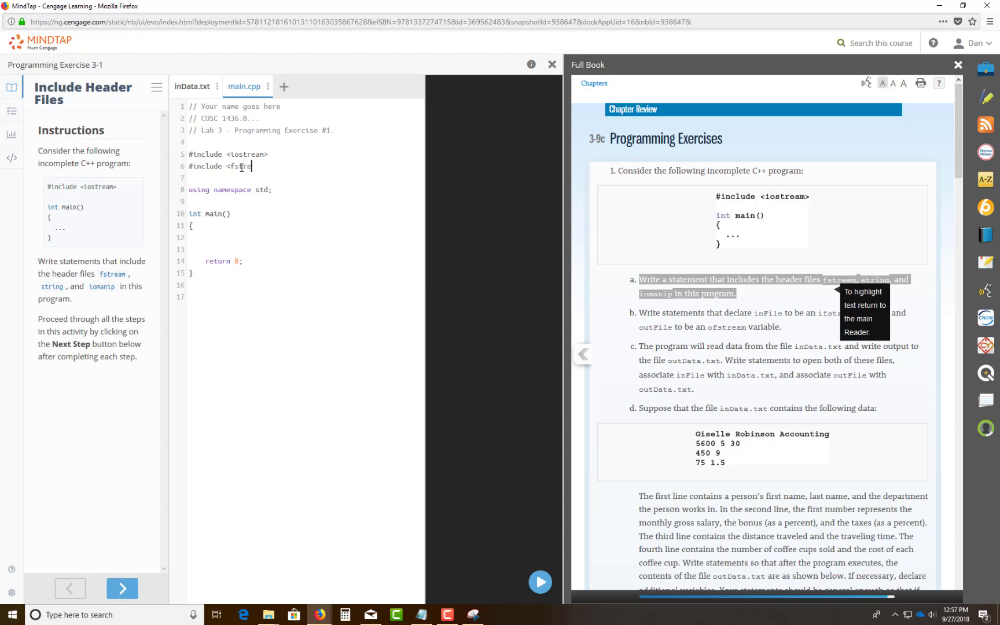
key(Enter)
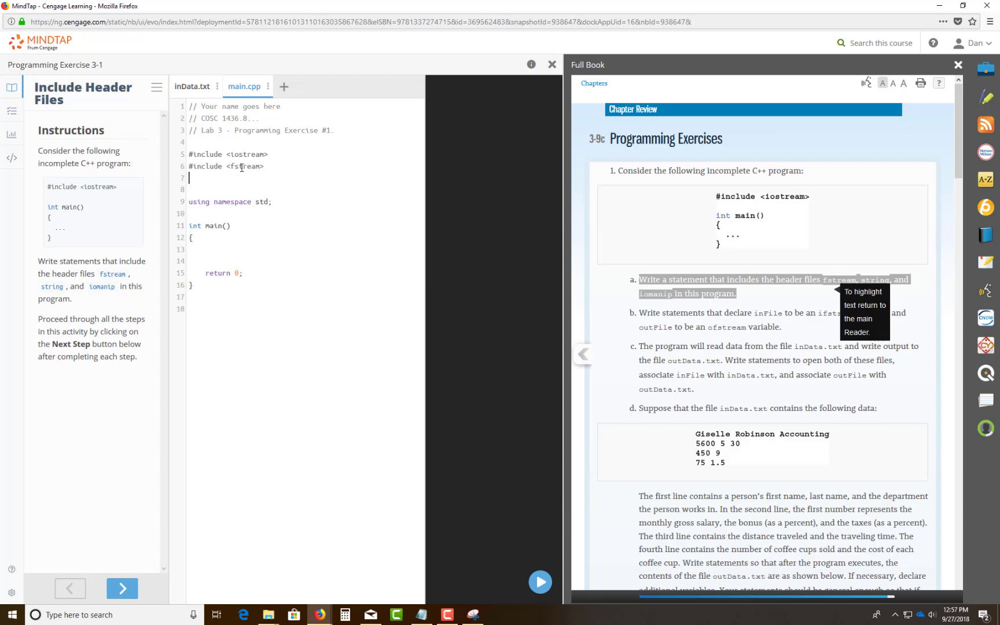
Add #include <string> and #include <iomanip> on the following lines
text(#)
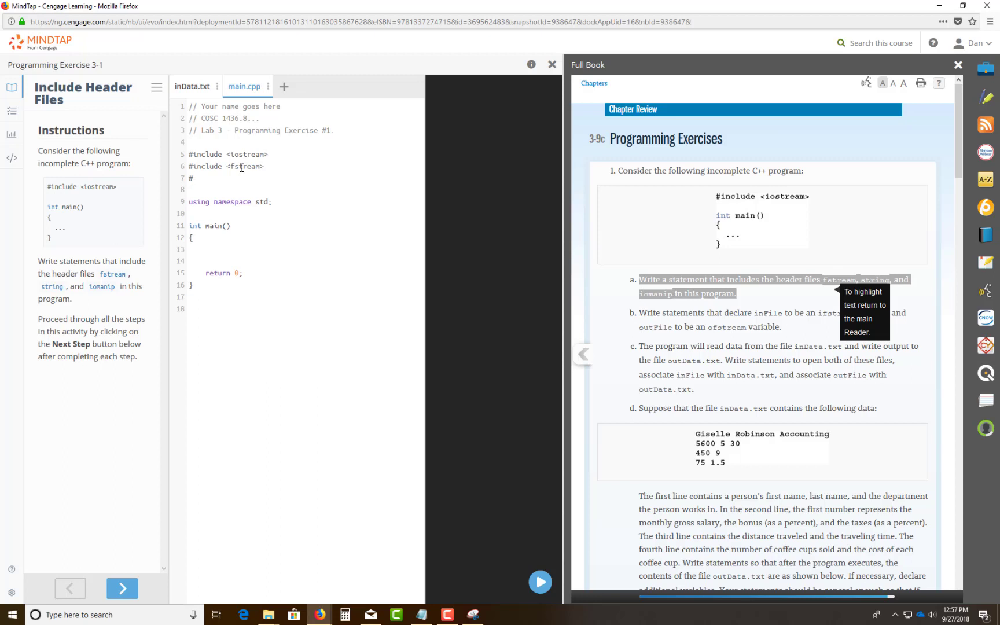
text(include)
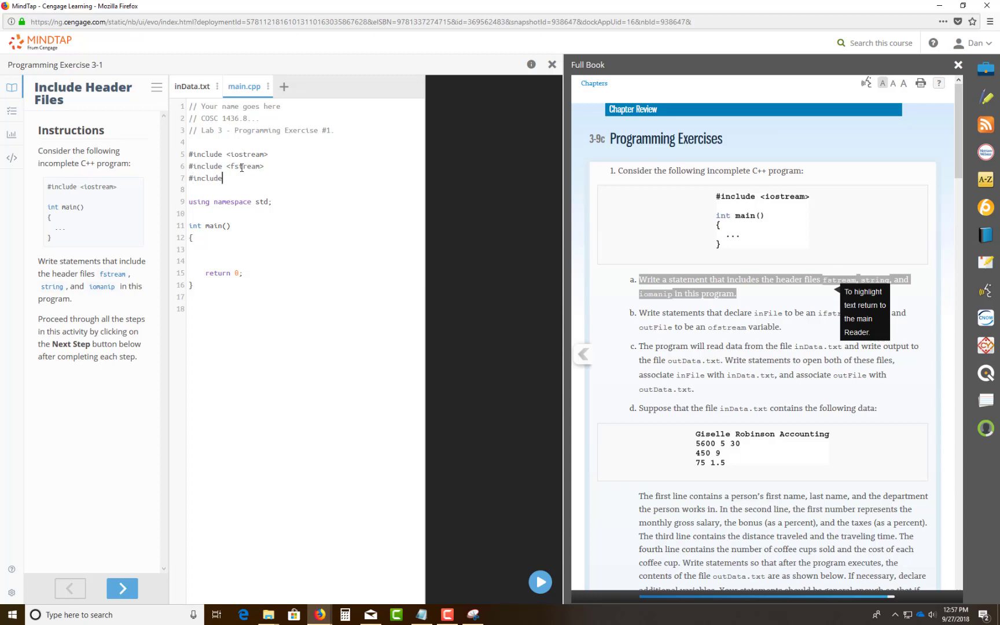
text(<st)
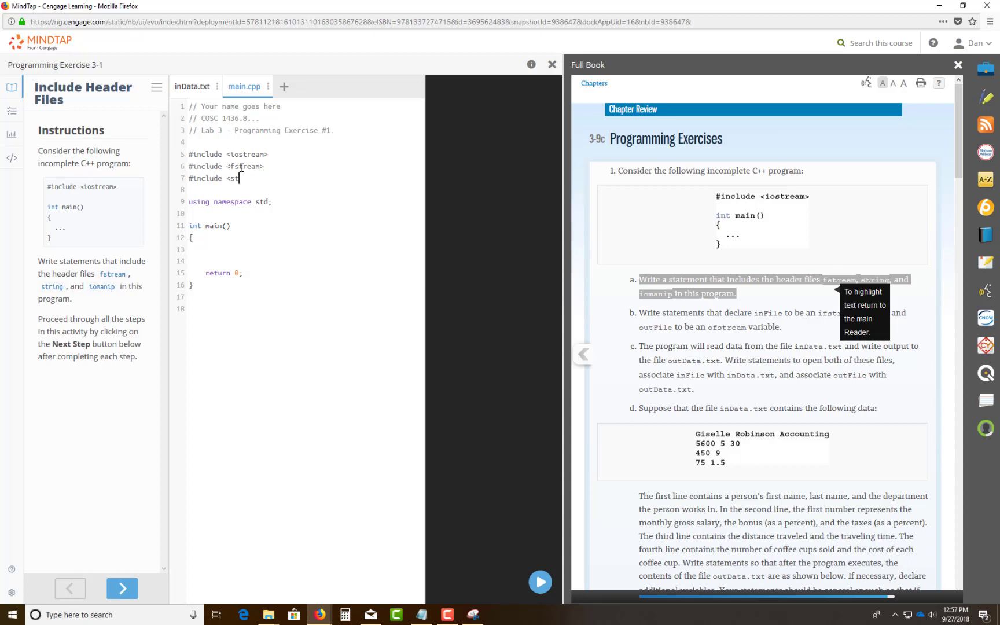
text(ring>)
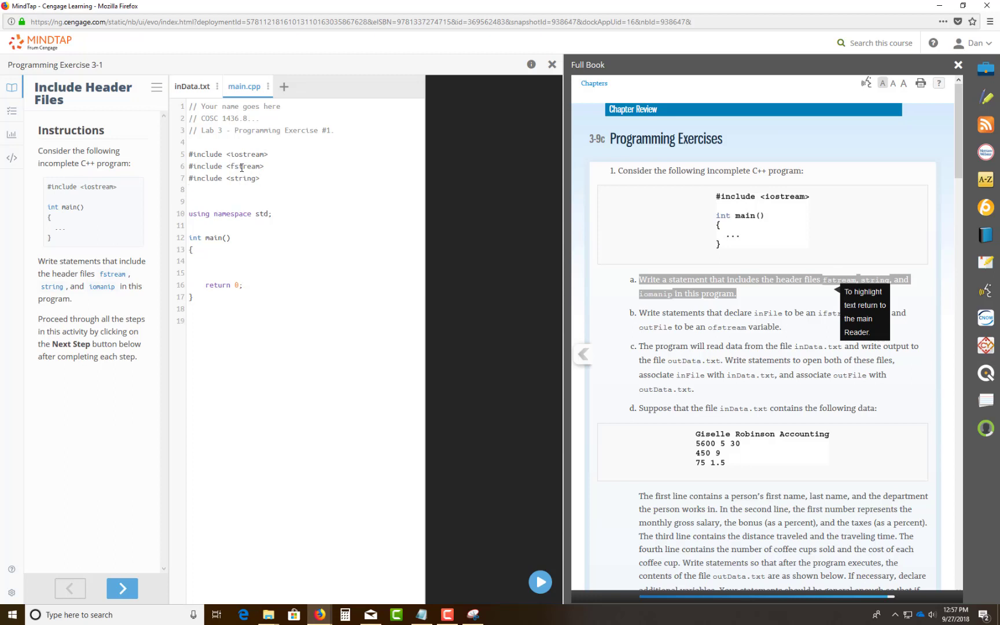
text(#include <)
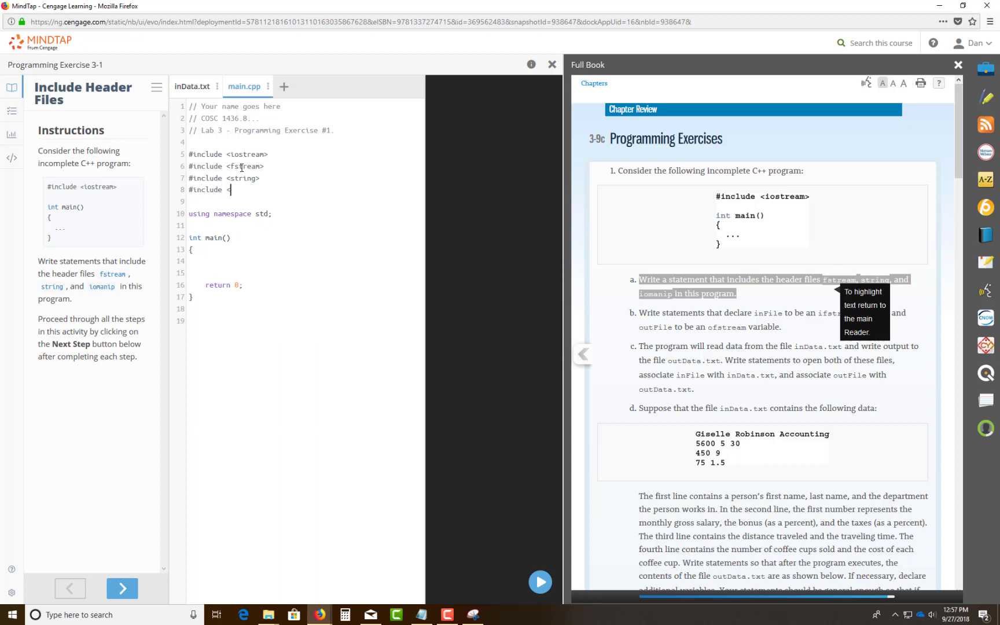
text(iomanip>)
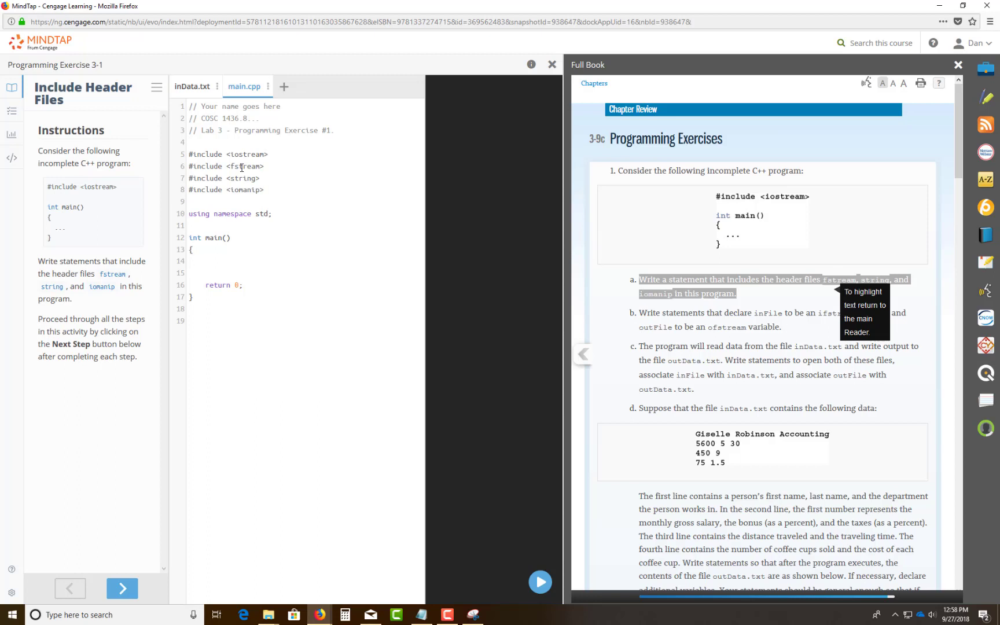
mouse_move(204, 142)
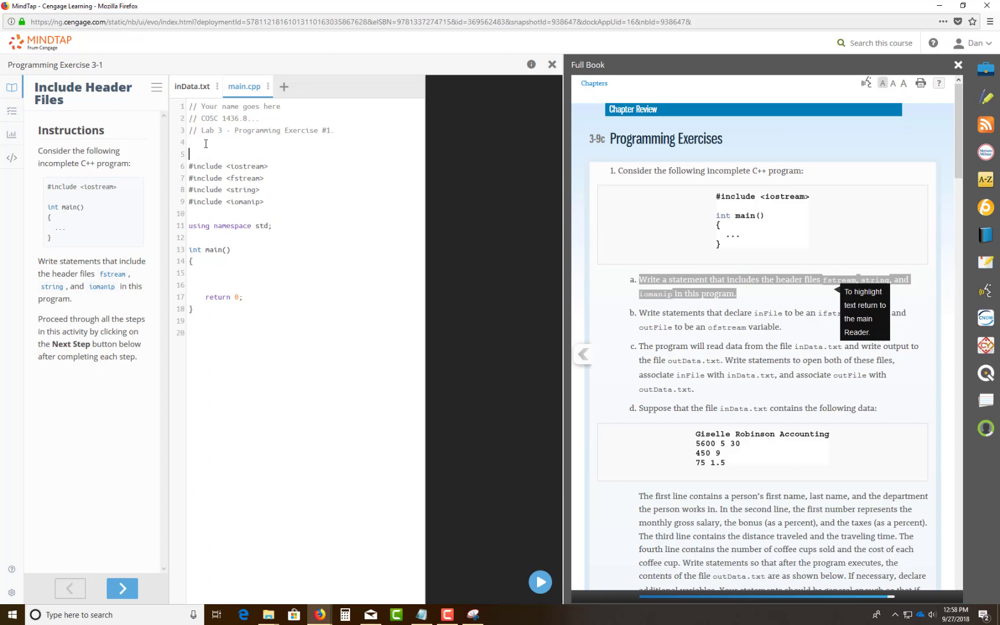
text(//1a.)
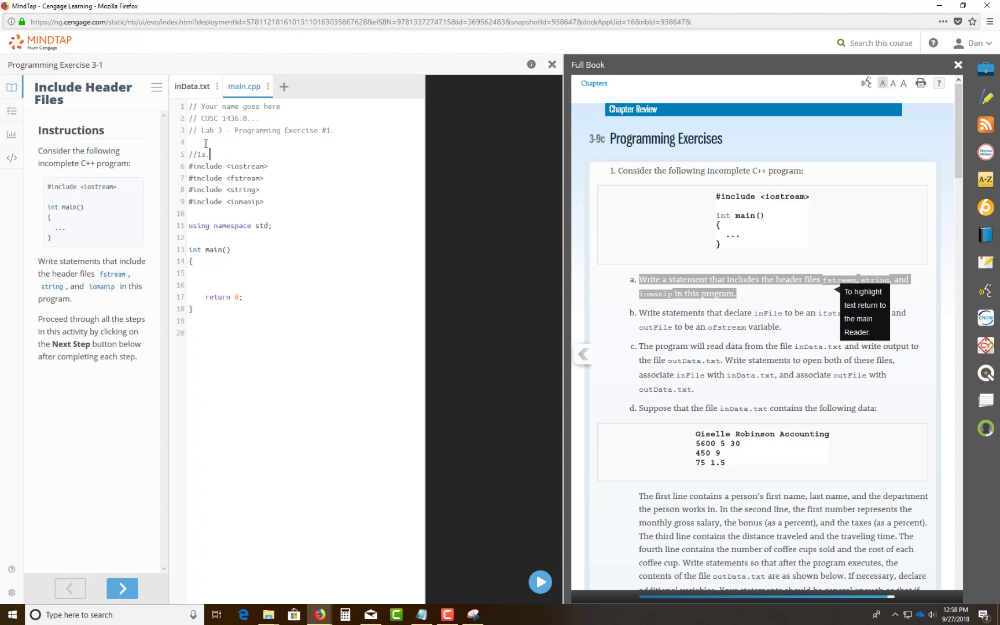
mouse_move(650, 325)
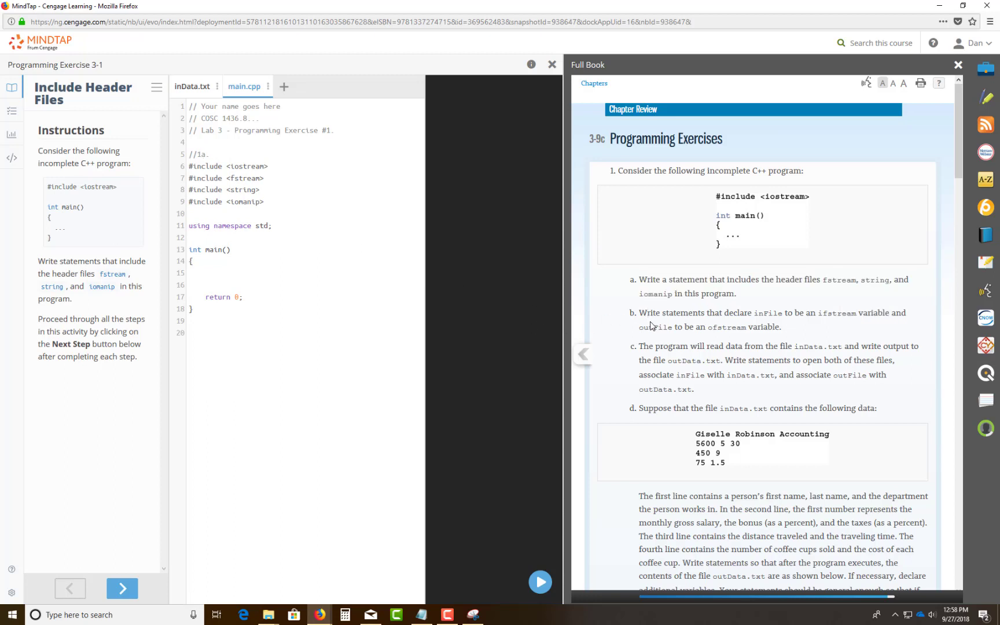
mouse_move(753, 315)
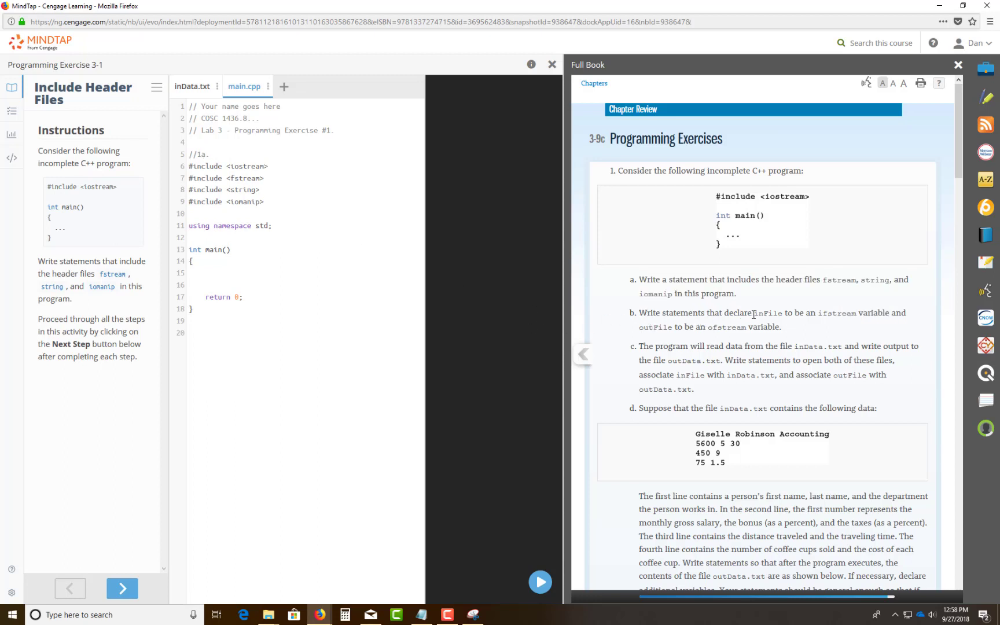
mouse_move(828, 334)
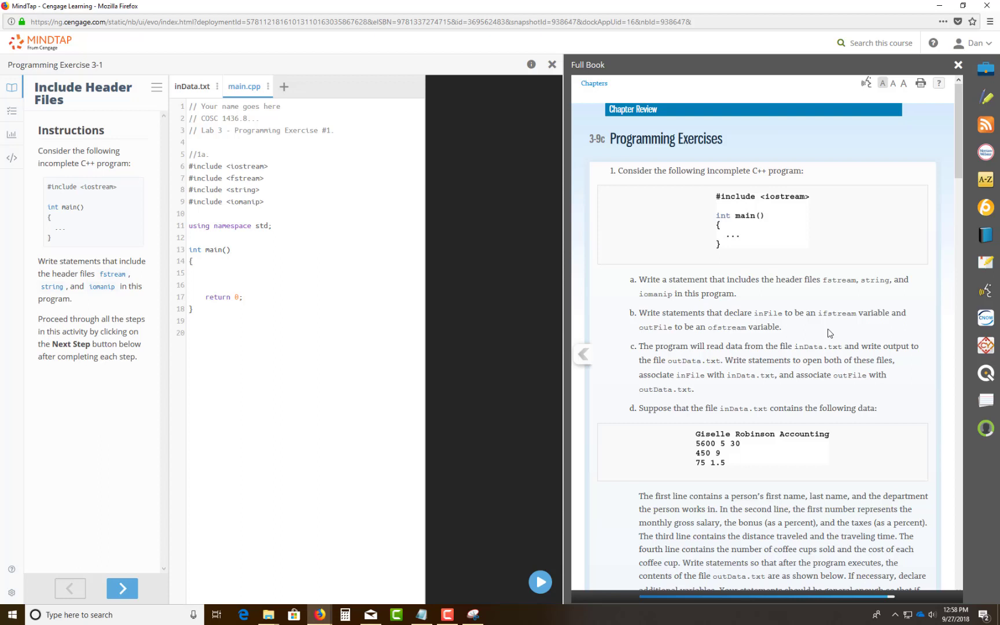
mouse_move(899, 324)
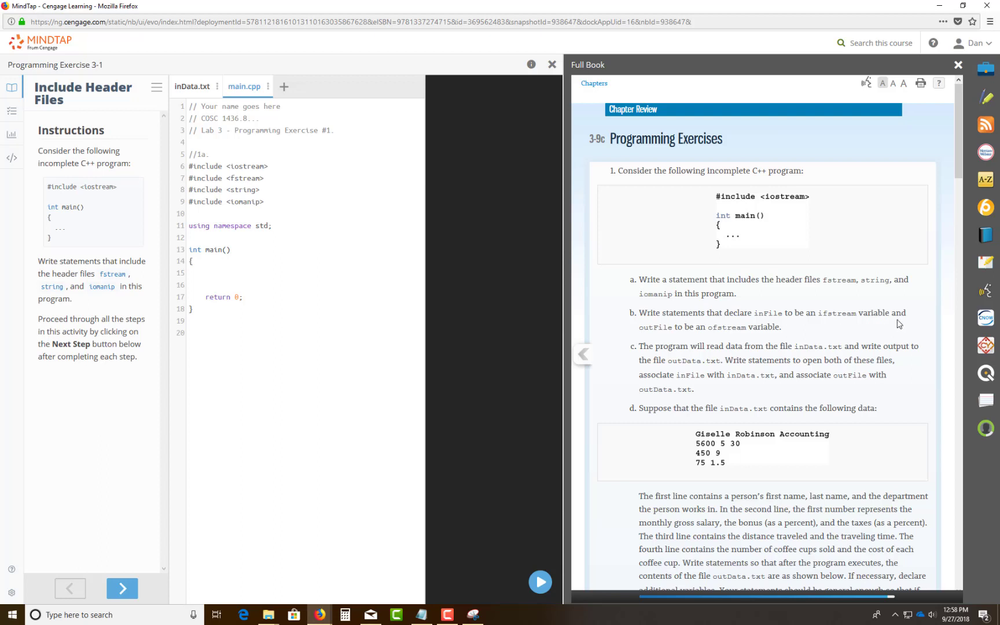
mouse_move(875, 524)
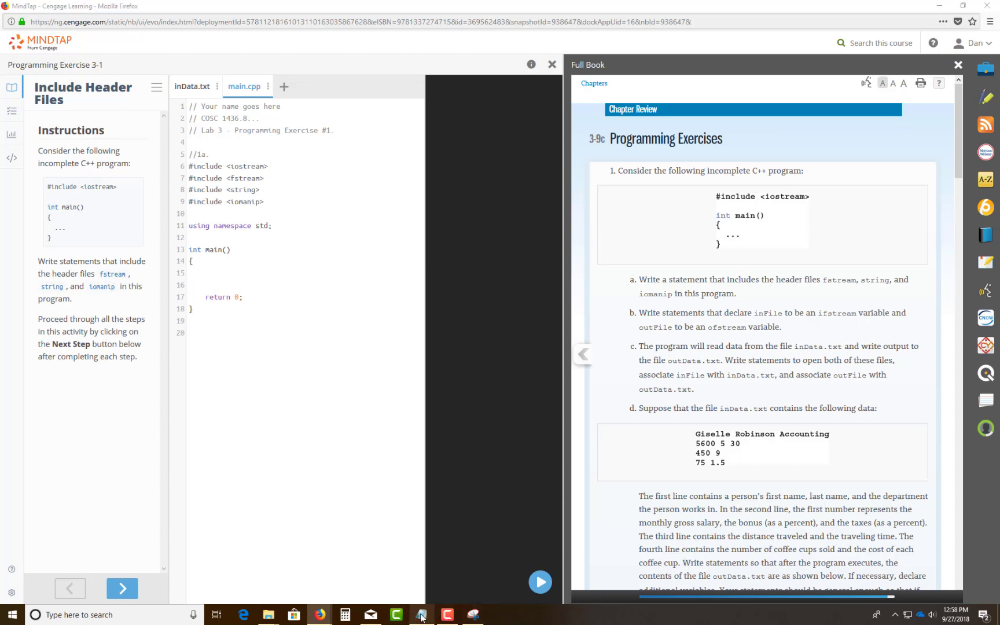
click(446, 614)
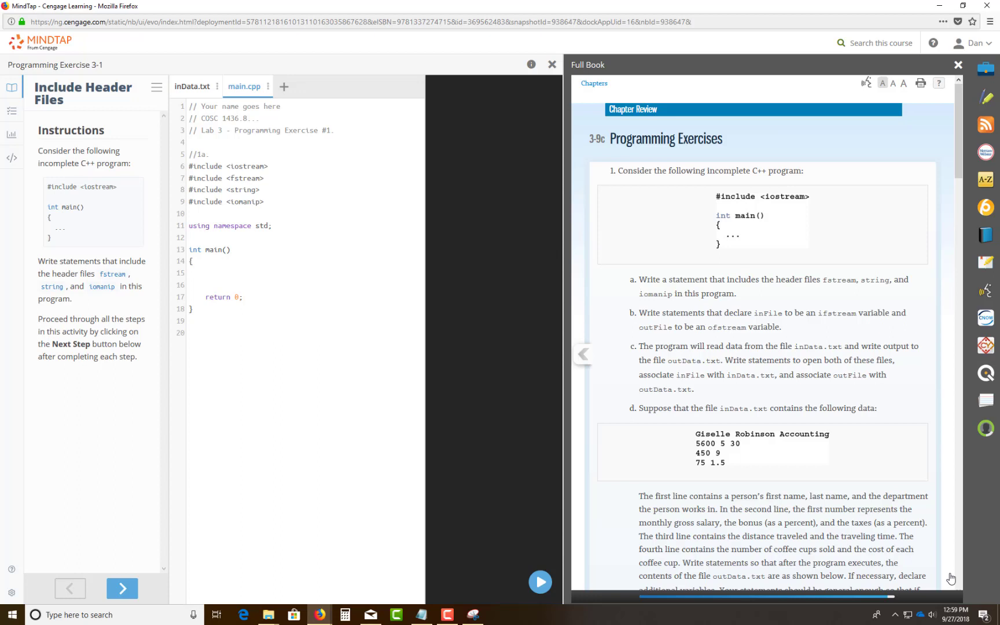
mouse_move(744, 391)
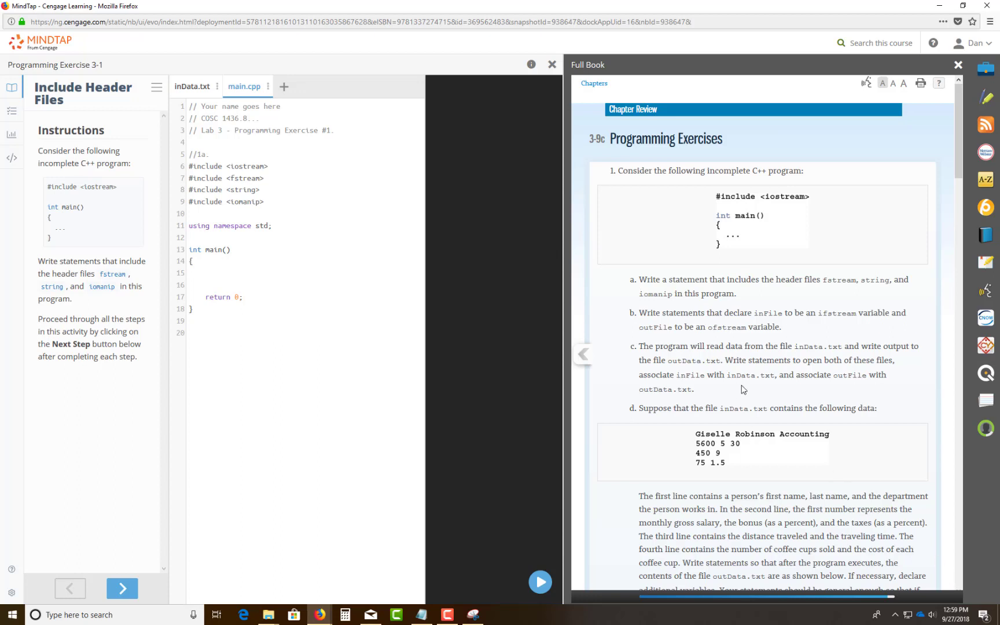
mouse_move(683, 324)
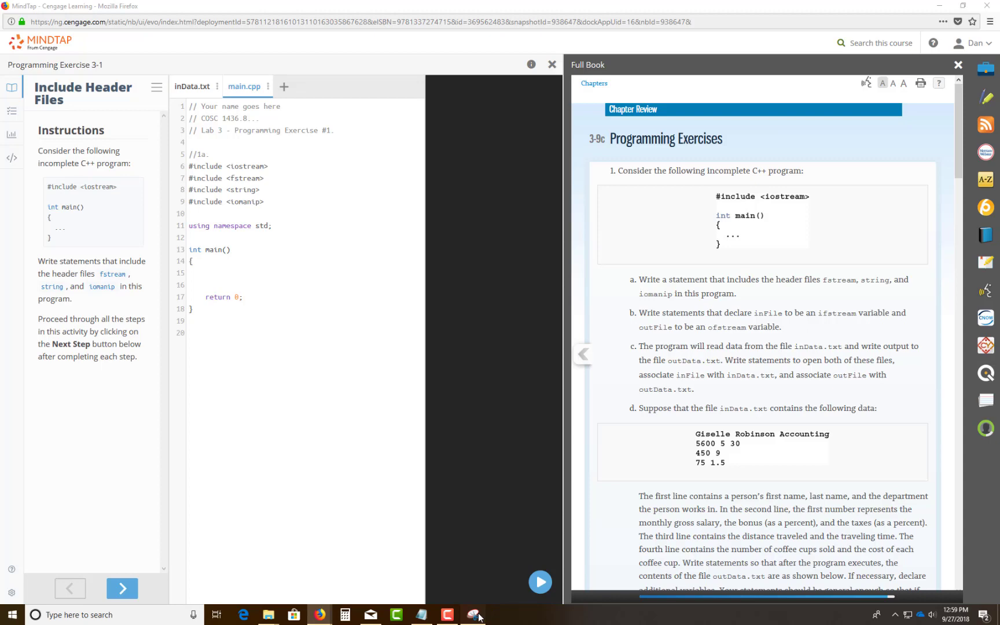
click(472, 615)
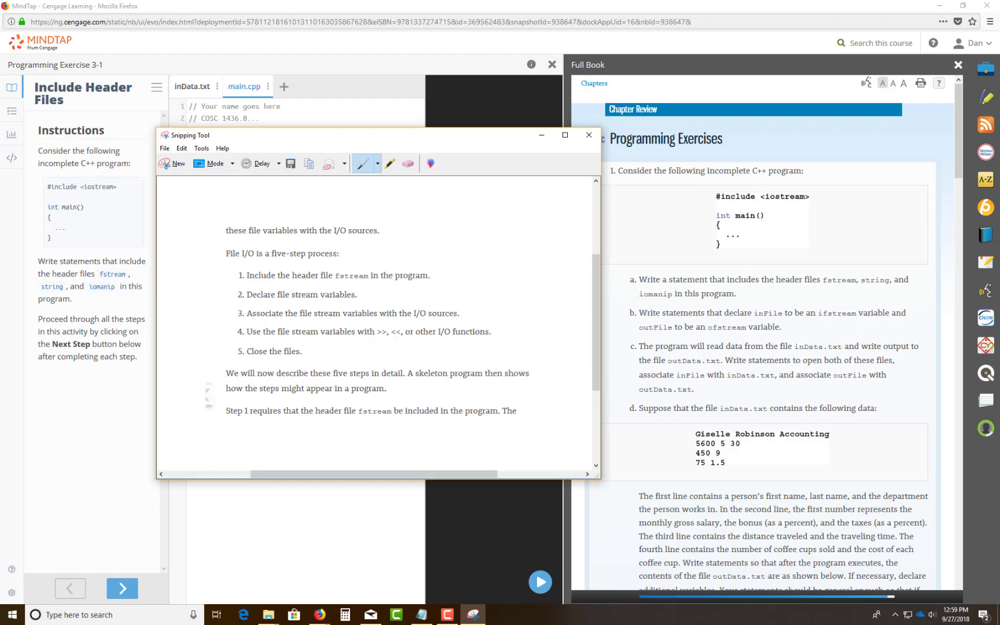
click(588, 134)
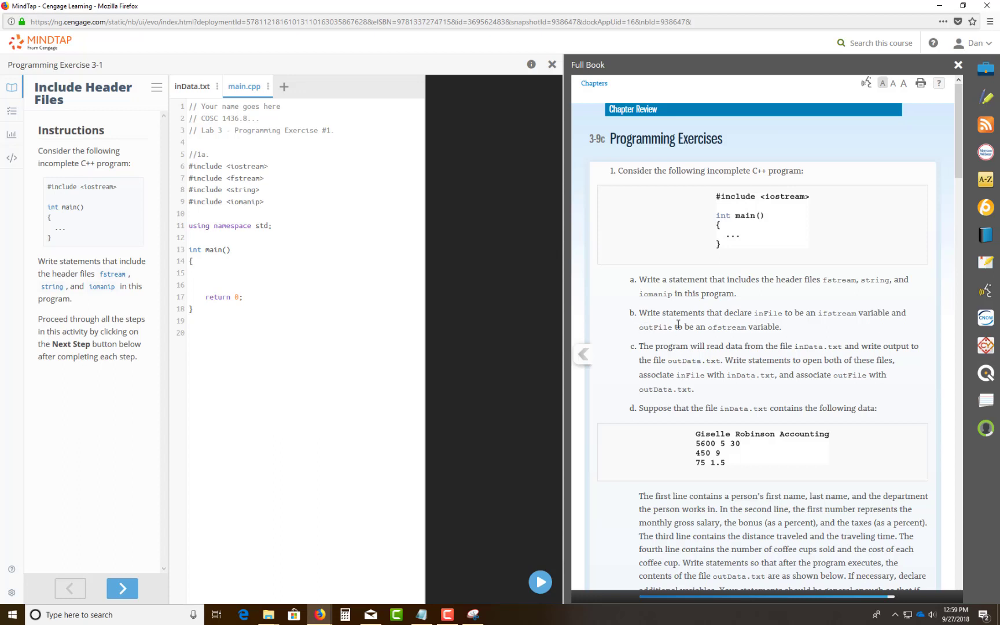
mouse_move(845, 312)
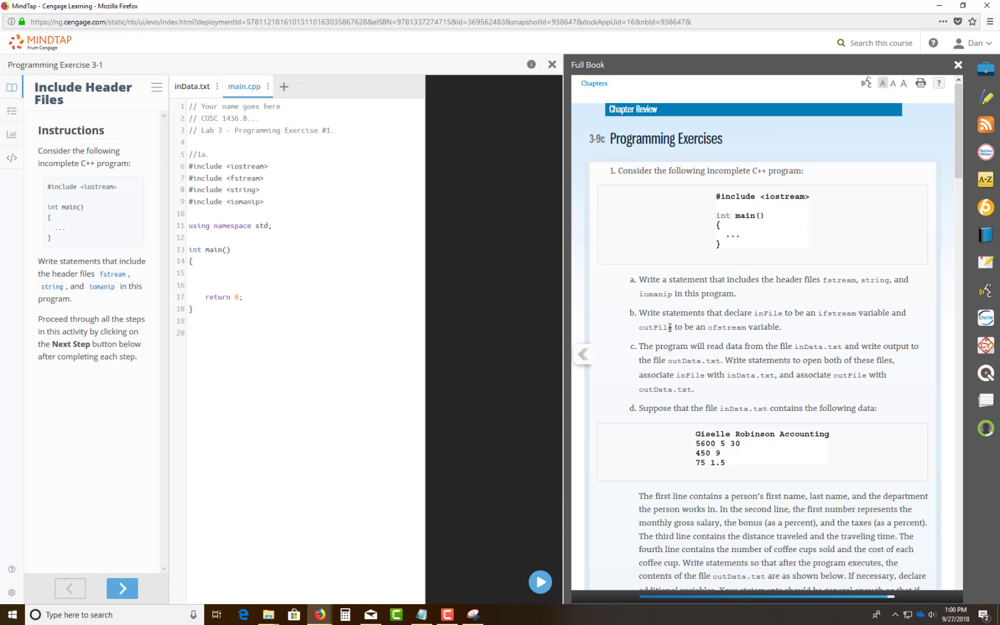
Declare ifstream inFile; and ofstream outFile; inside main
click(205, 273)
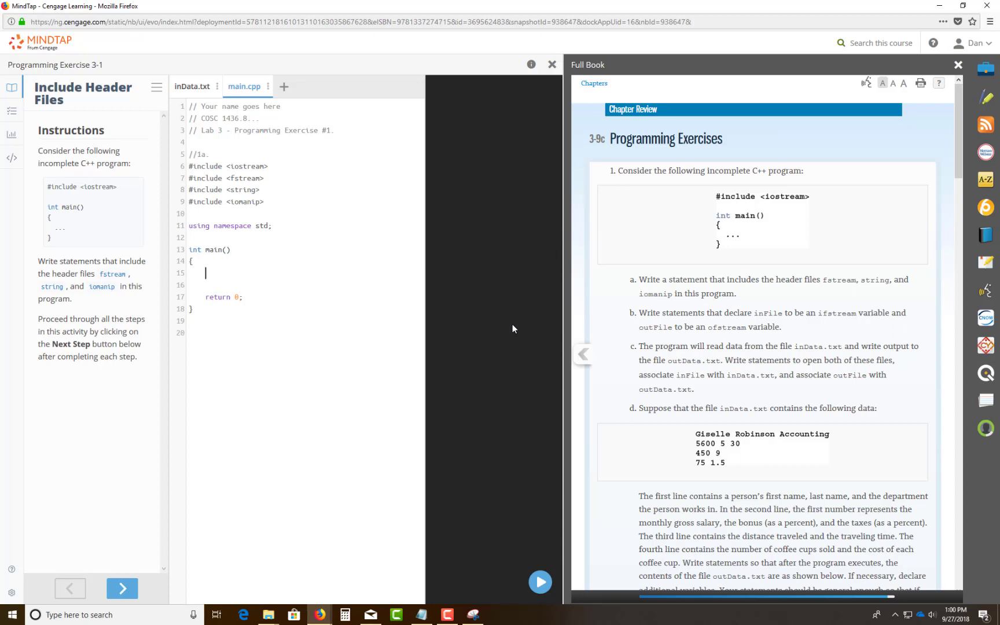
text(if)
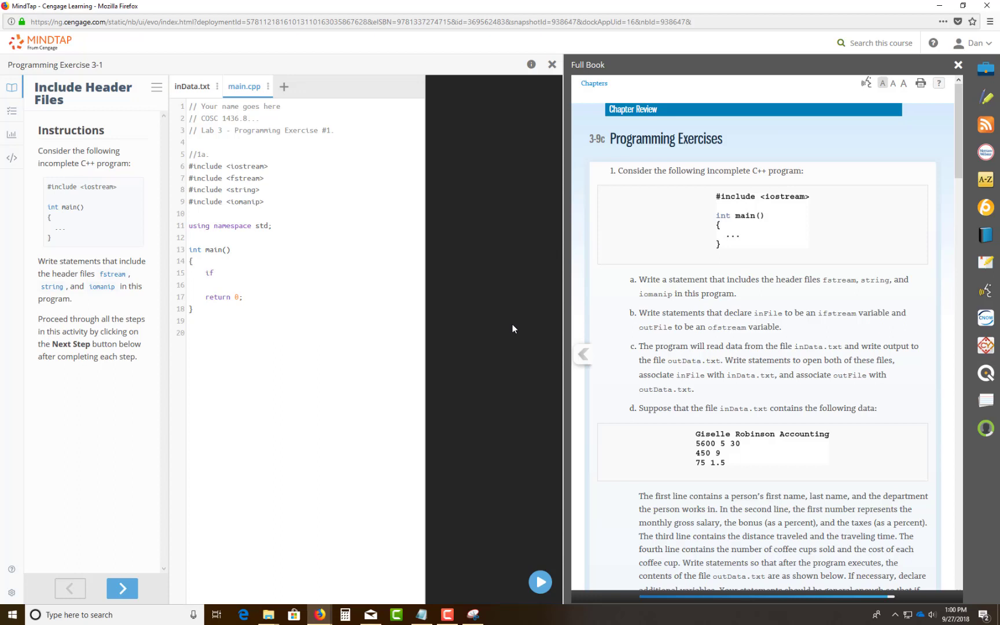
text(ifst)
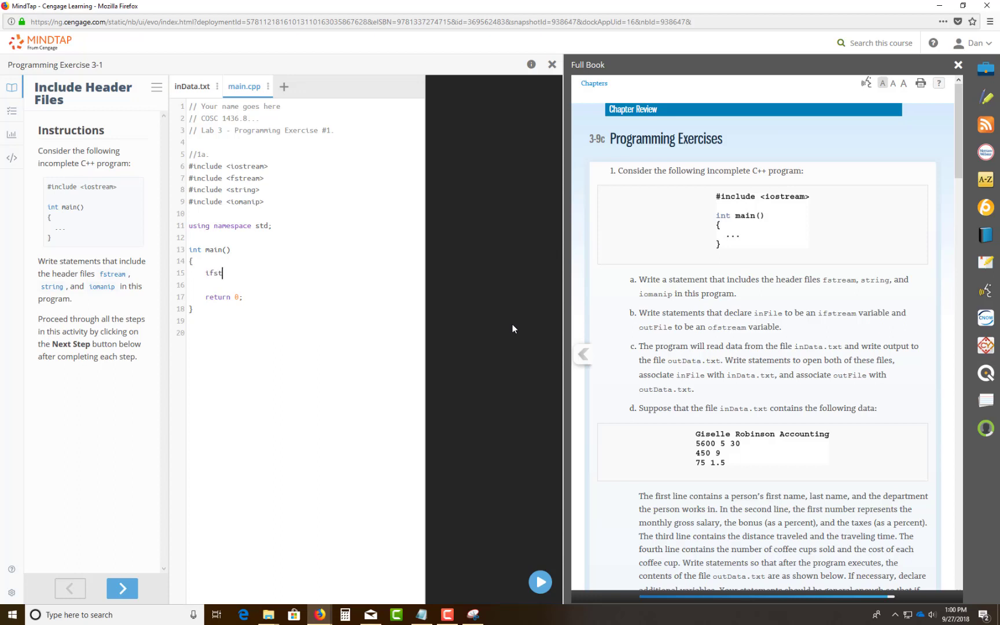
text(ream)
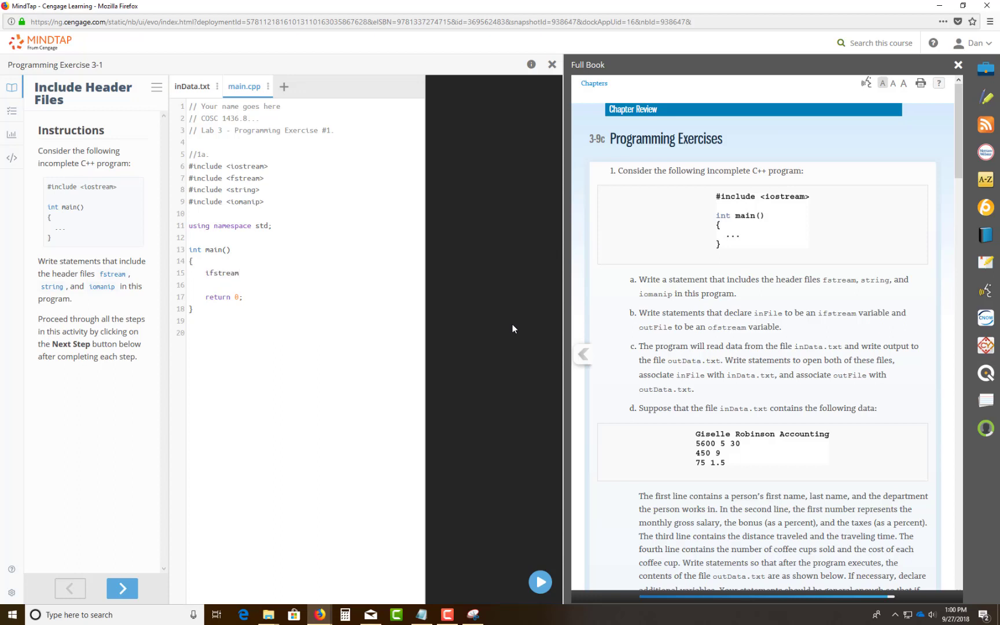
text(inFile;)
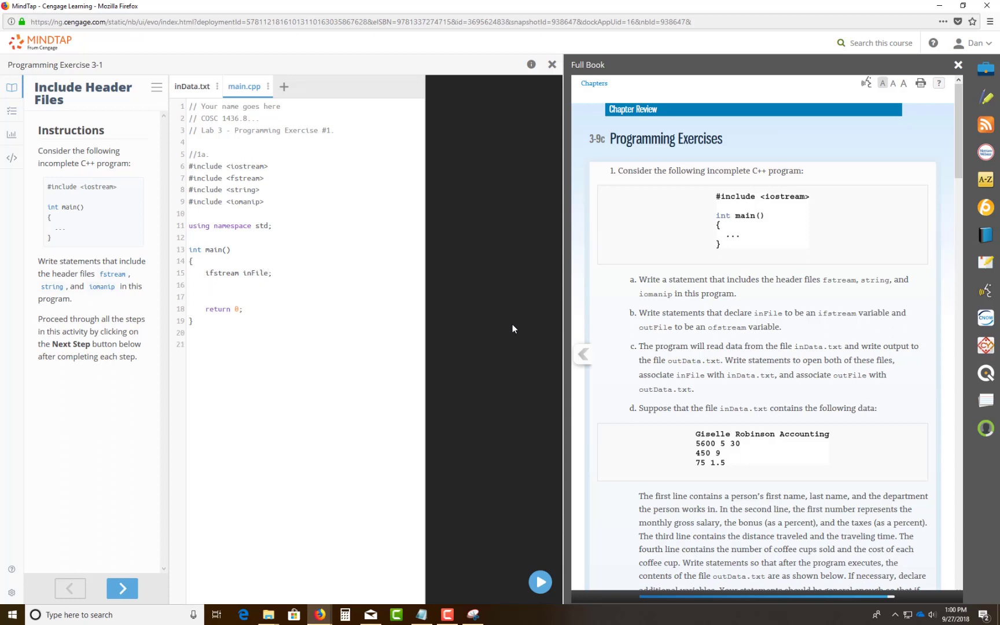
text(ofstream outF)
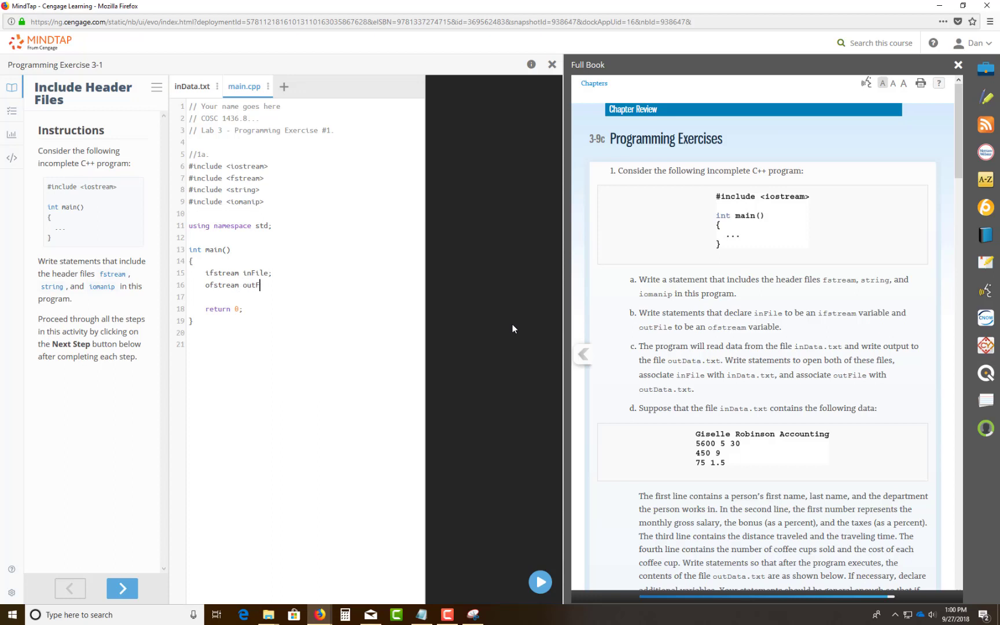
text(ile;)
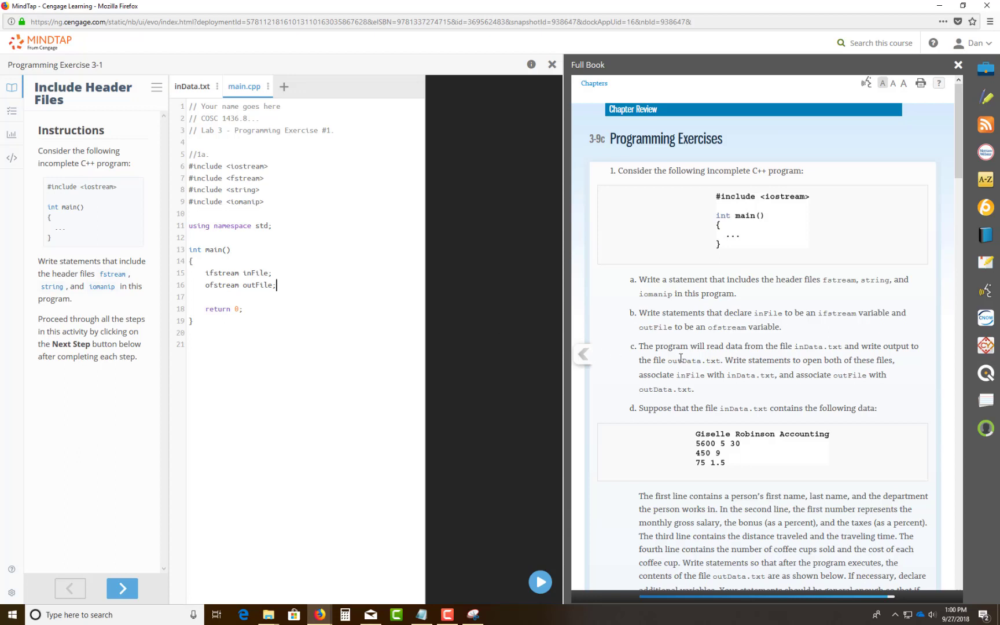
mouse_move(207, 271)
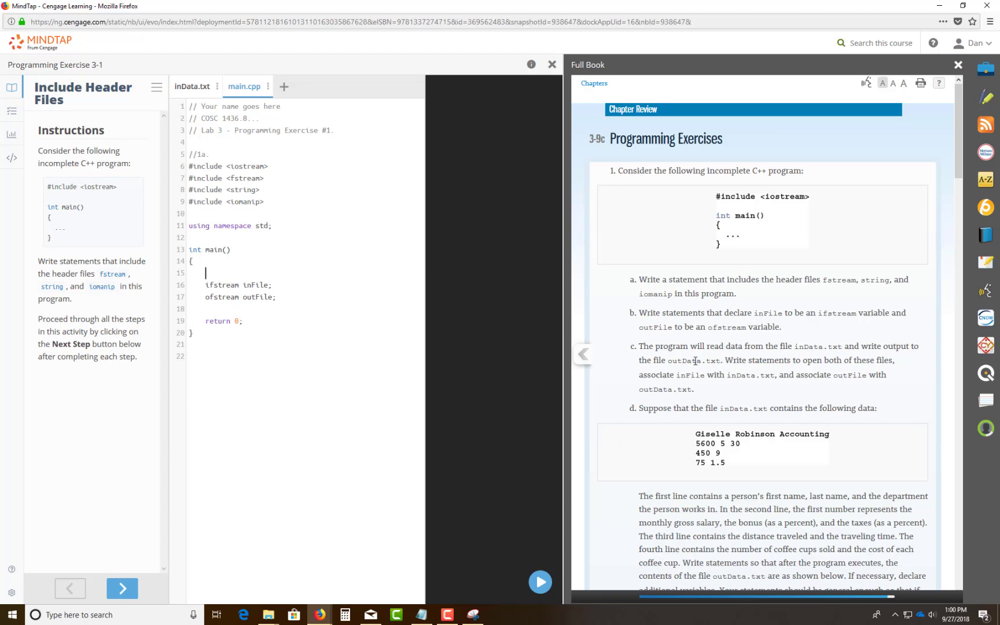
Add a //1b. comment above the inFile and outFile declarations
text(//)
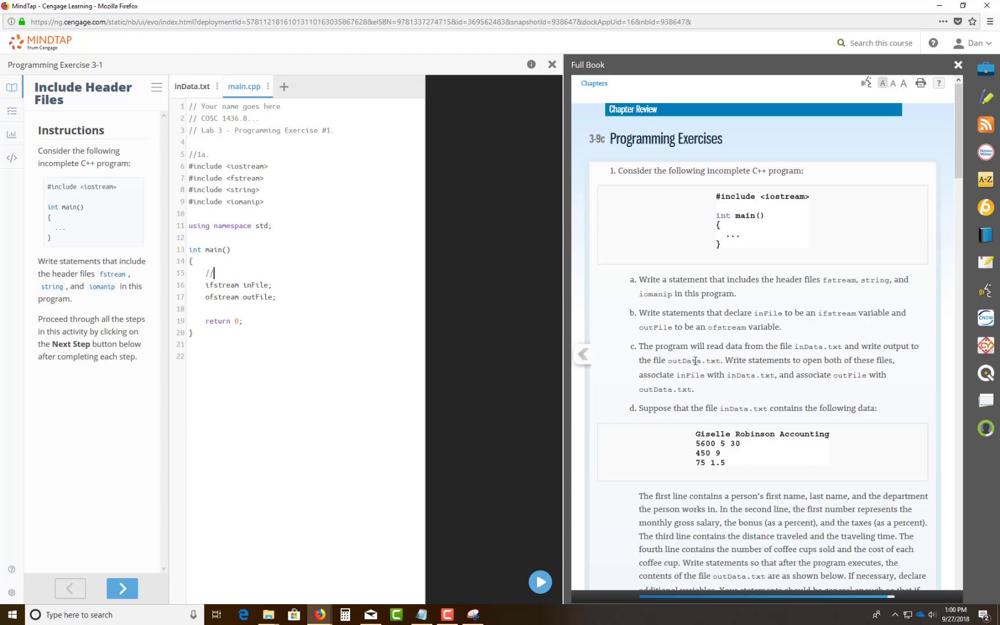
text(1b.)
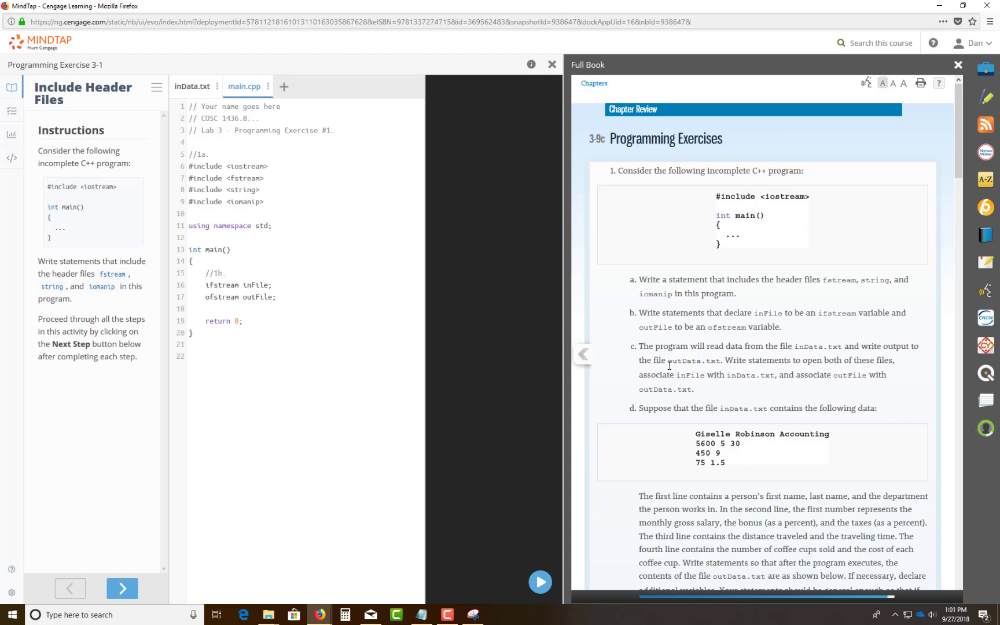
mouse_move(700, 365)
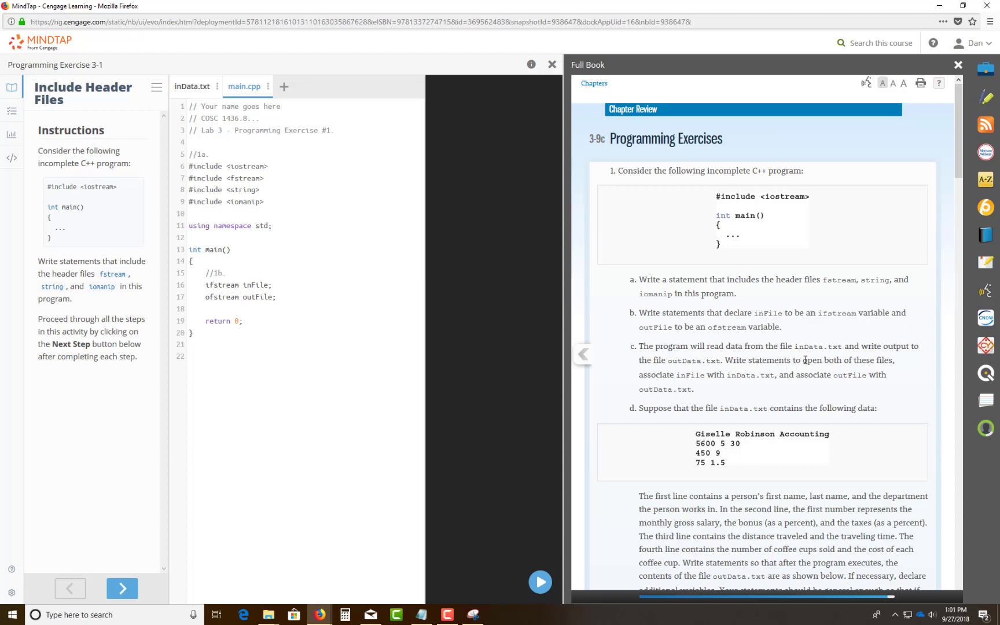
click(192, 86)
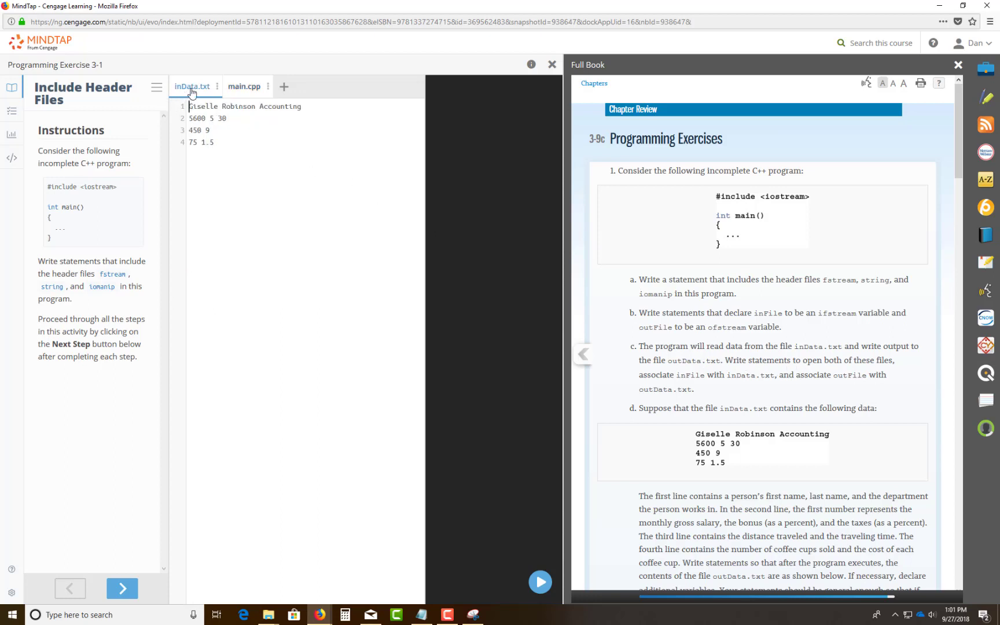
mouse_move(240, 132)
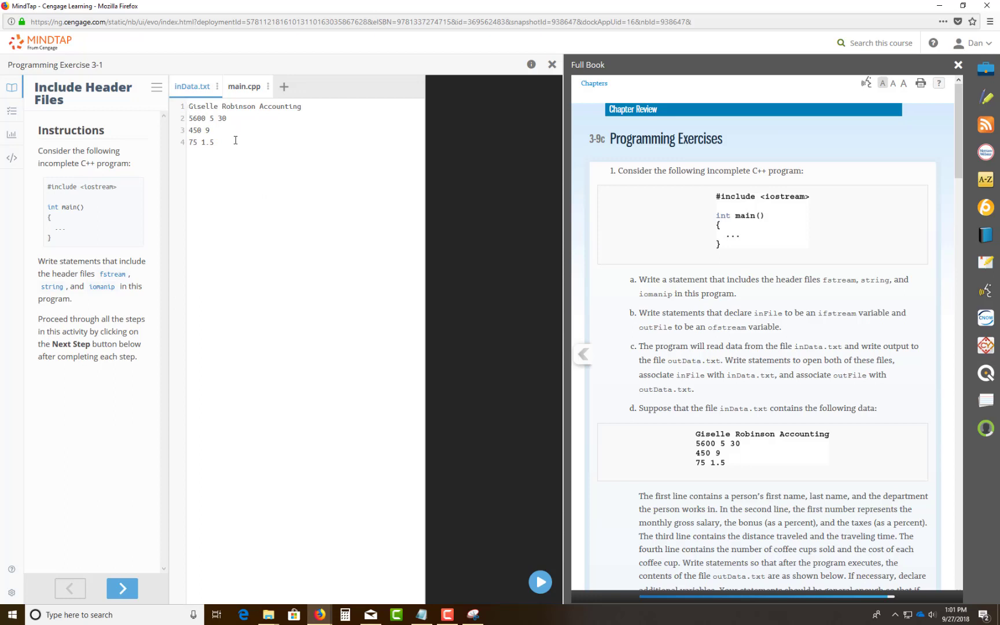
mouse_move(805, 473)
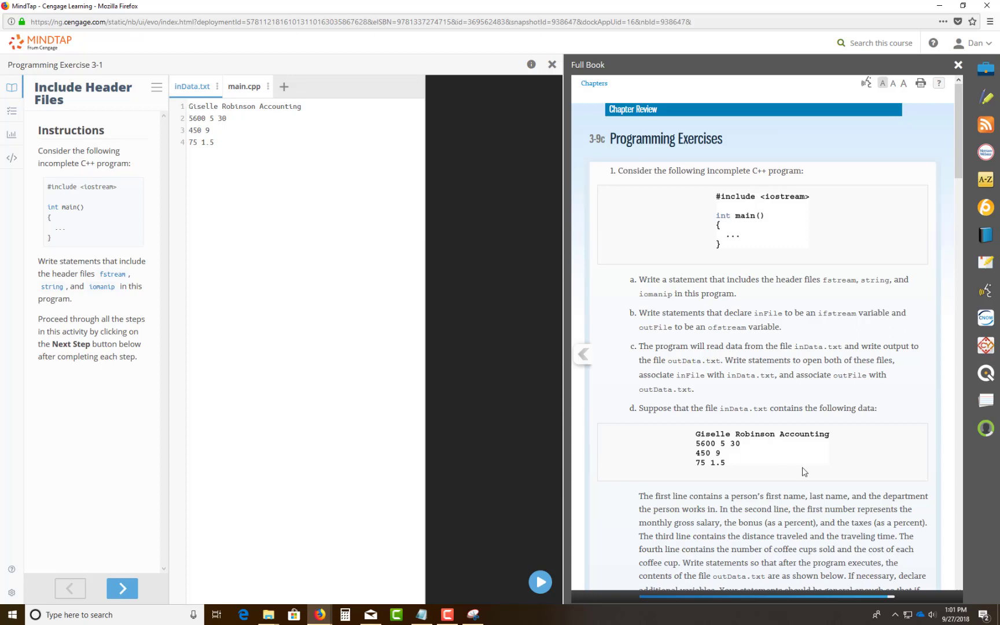
mouse_move(768, 442)
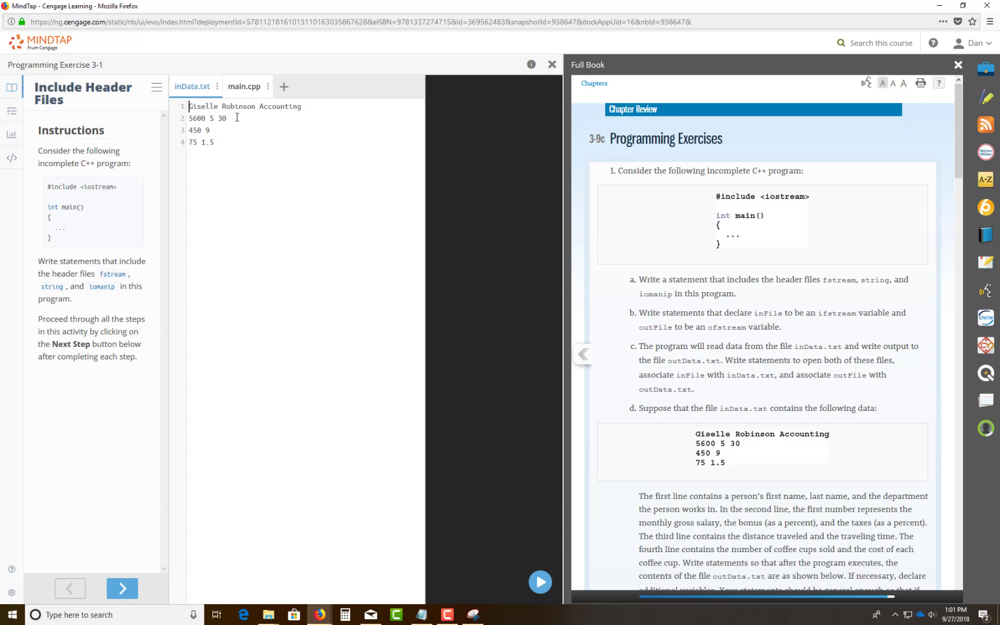
mouse_move(246, 190)
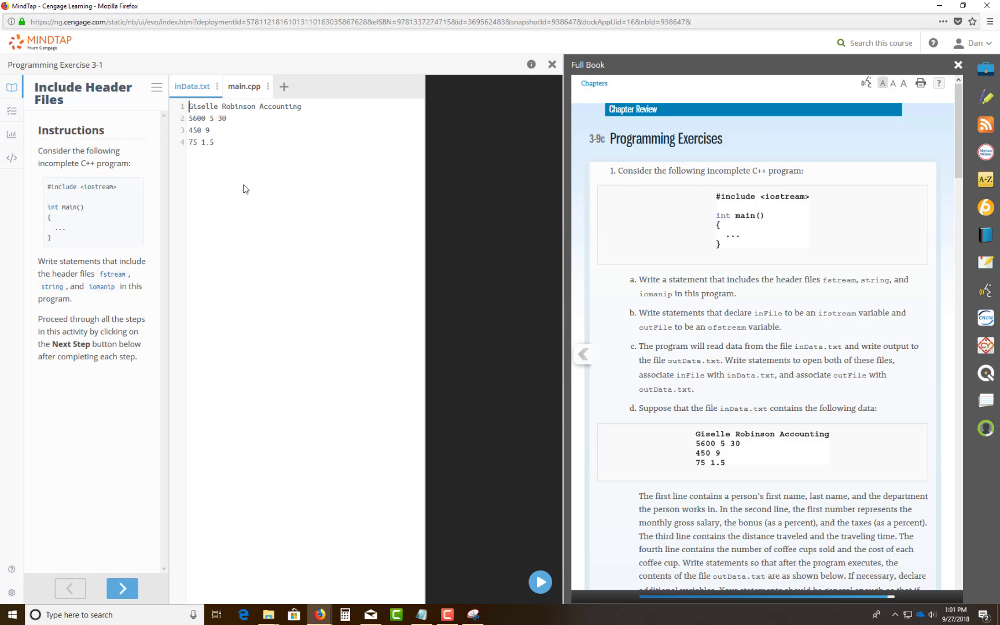
mouse_move(253, 218)
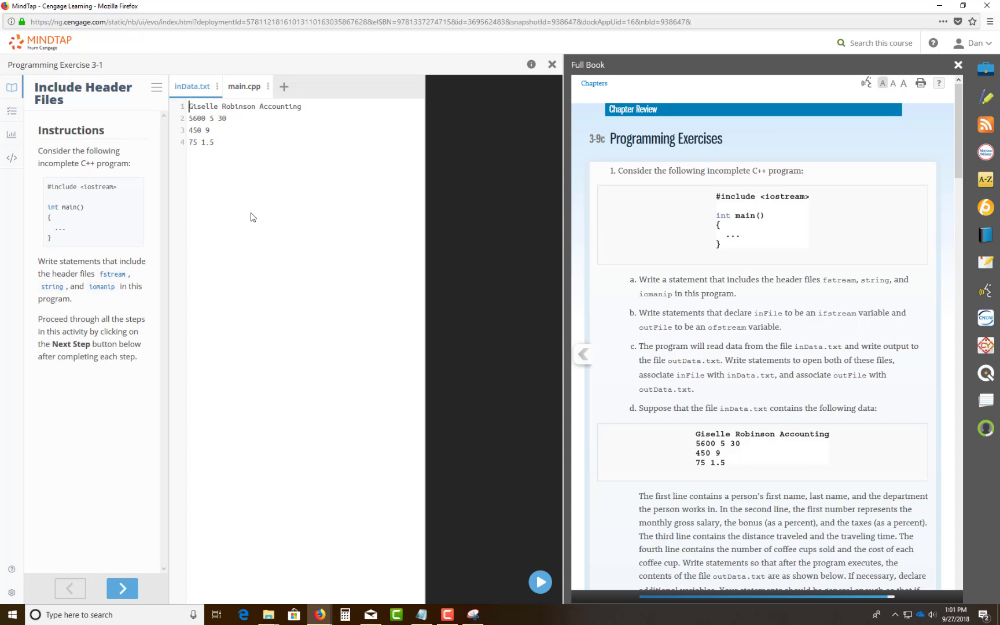
mouse_move(883, 352)
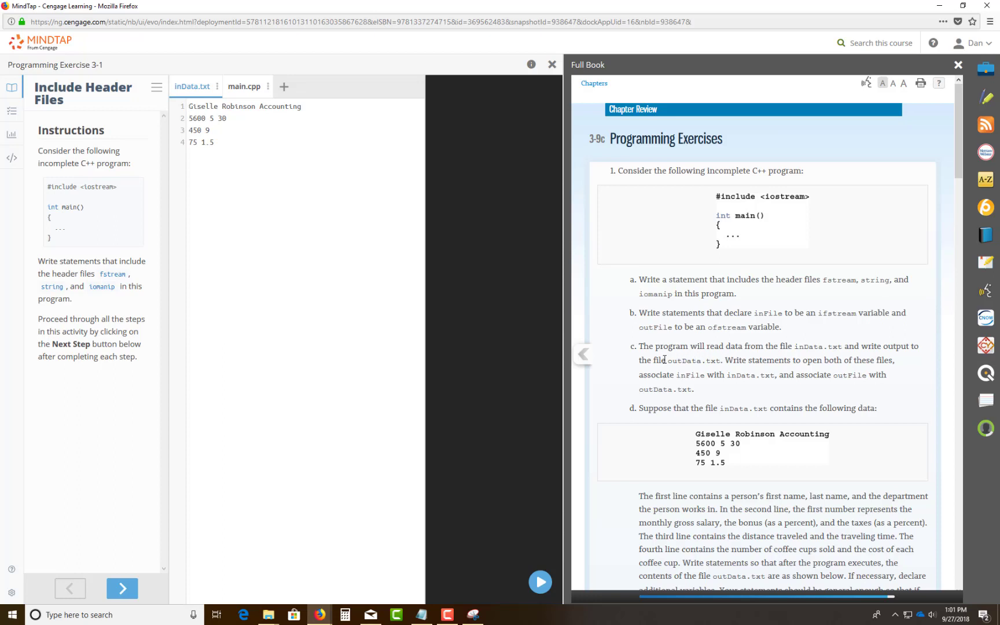
double_click(694, 360)
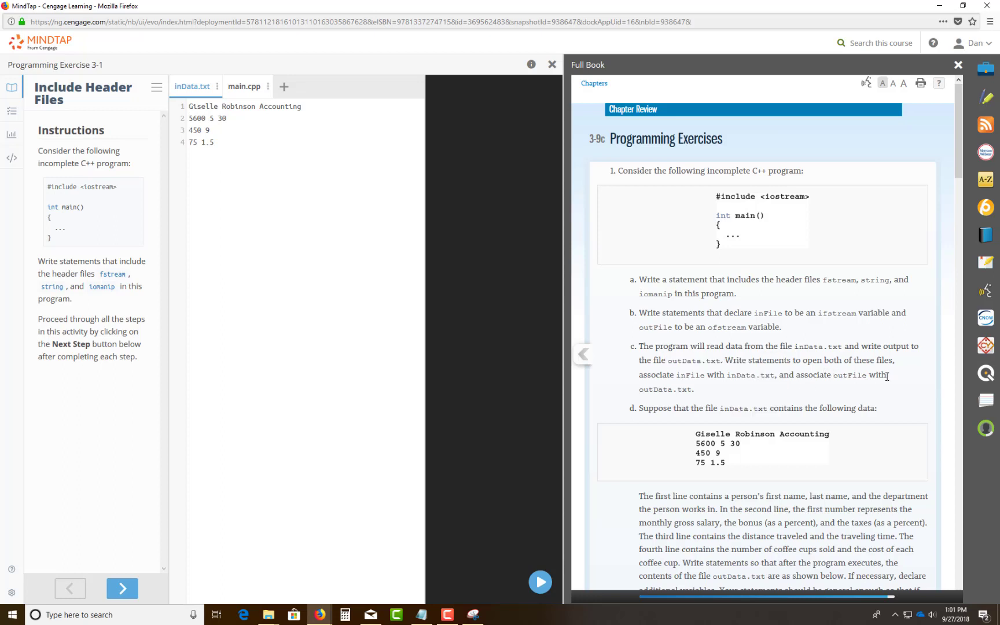
mouse_move(877, 376)
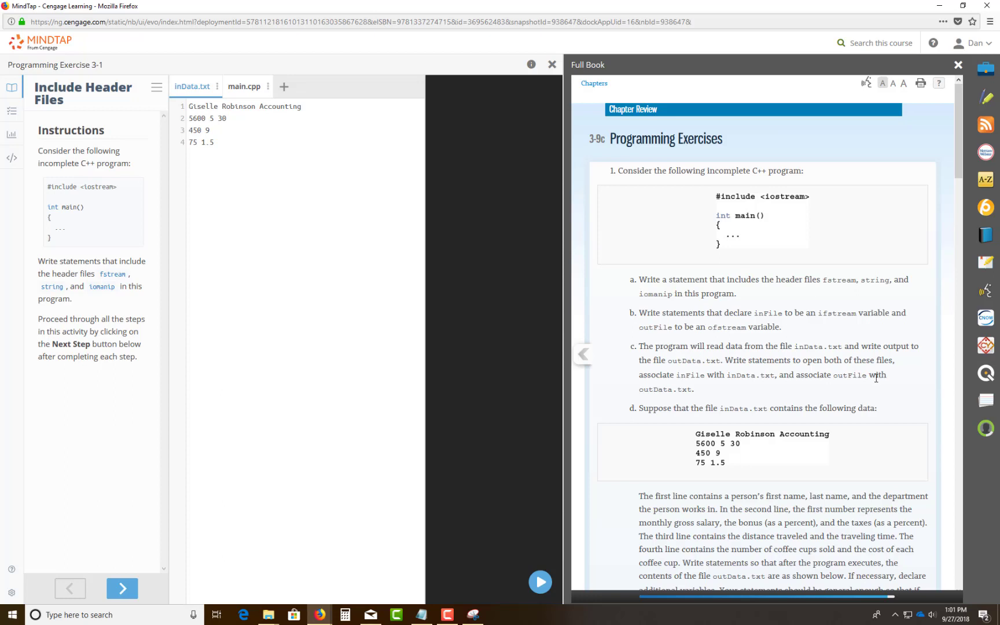
mouse_move(735, 377)
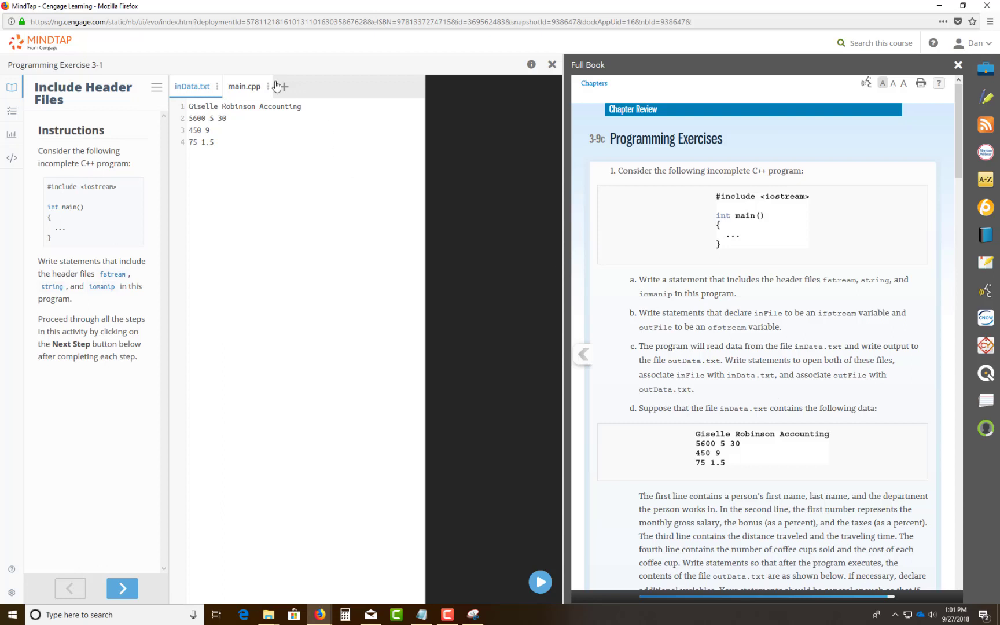
In main.cpp, add a //1c. comment on its own line below the stream declarations
click(243, 86)
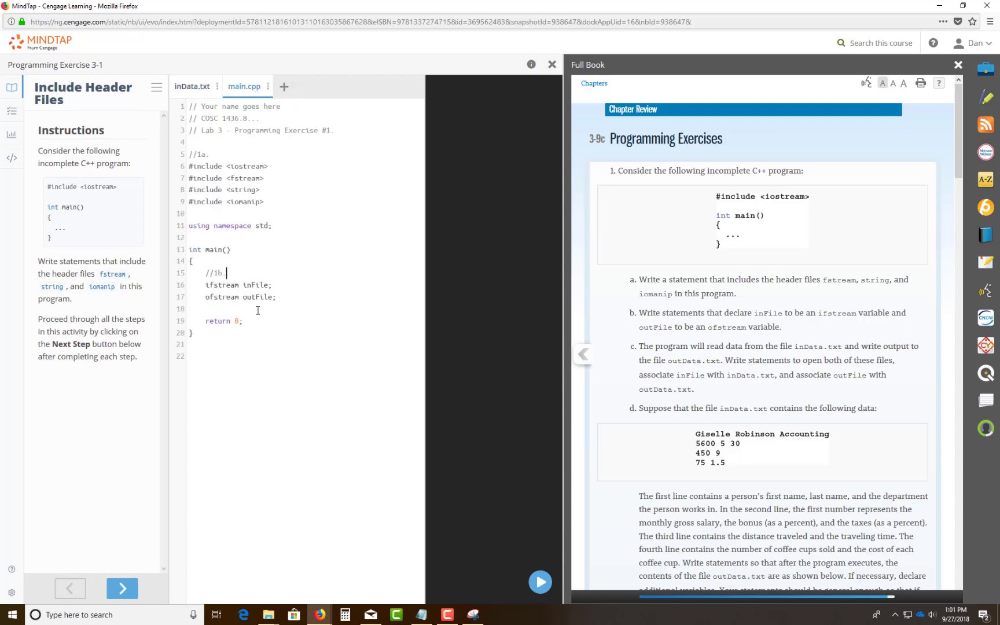
key(Return)
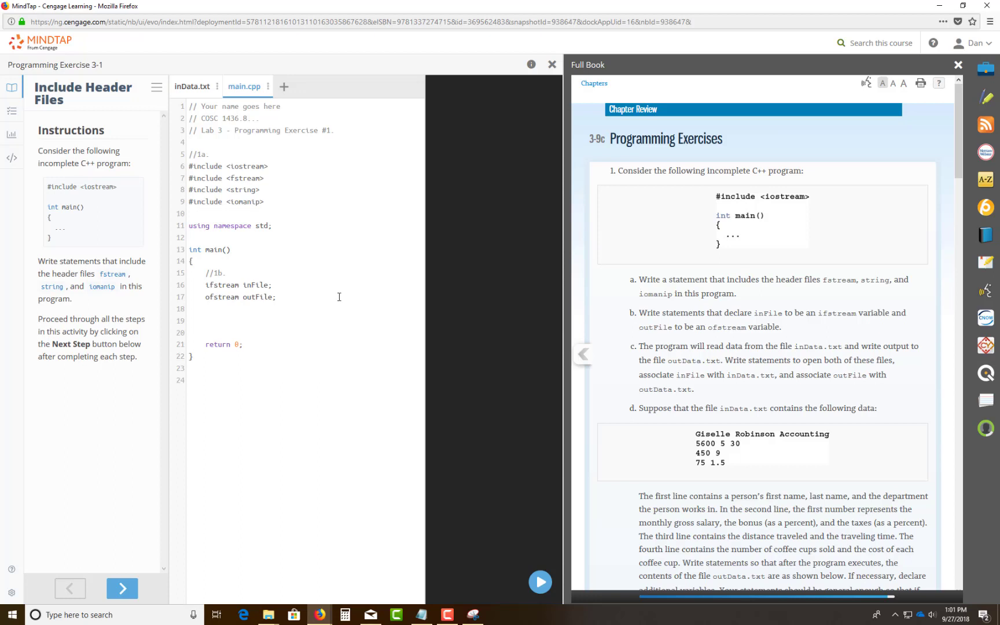
text(//1c)
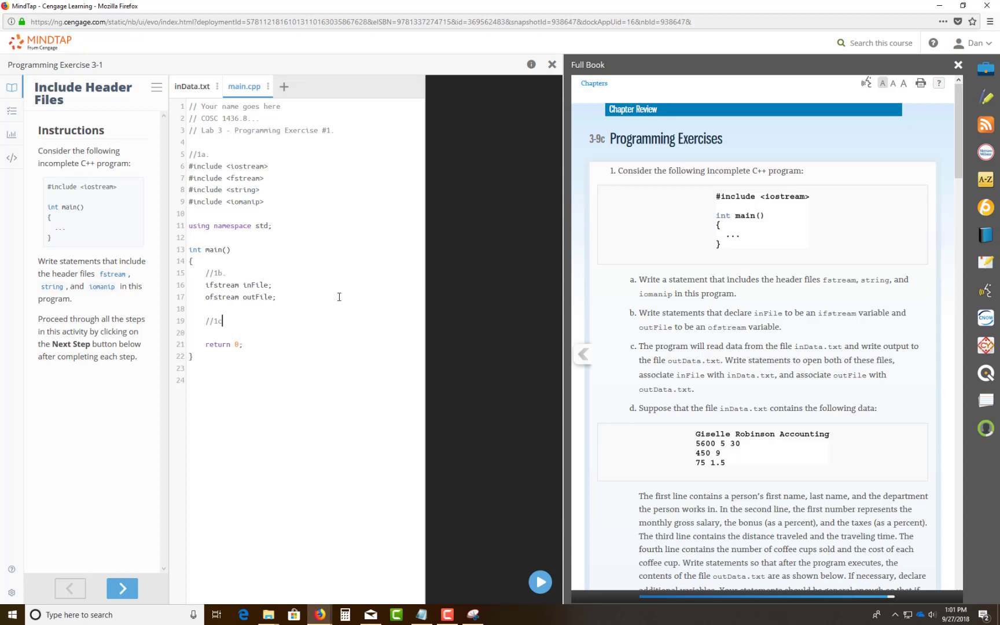
key(Enter)
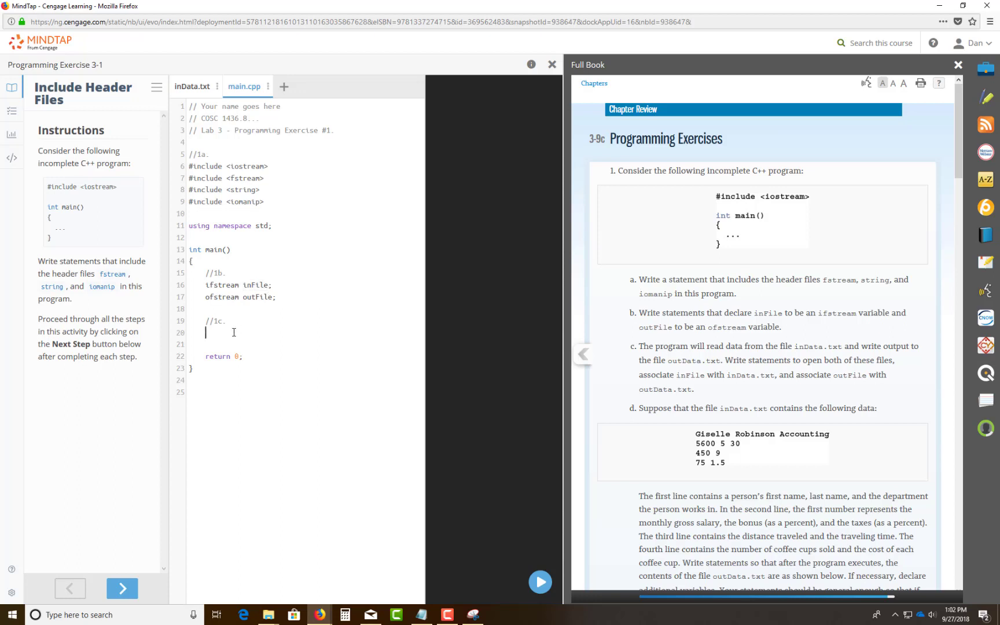
Write inFile.open("inData.txt"); on the line under the //1c. comment
text(inFi)
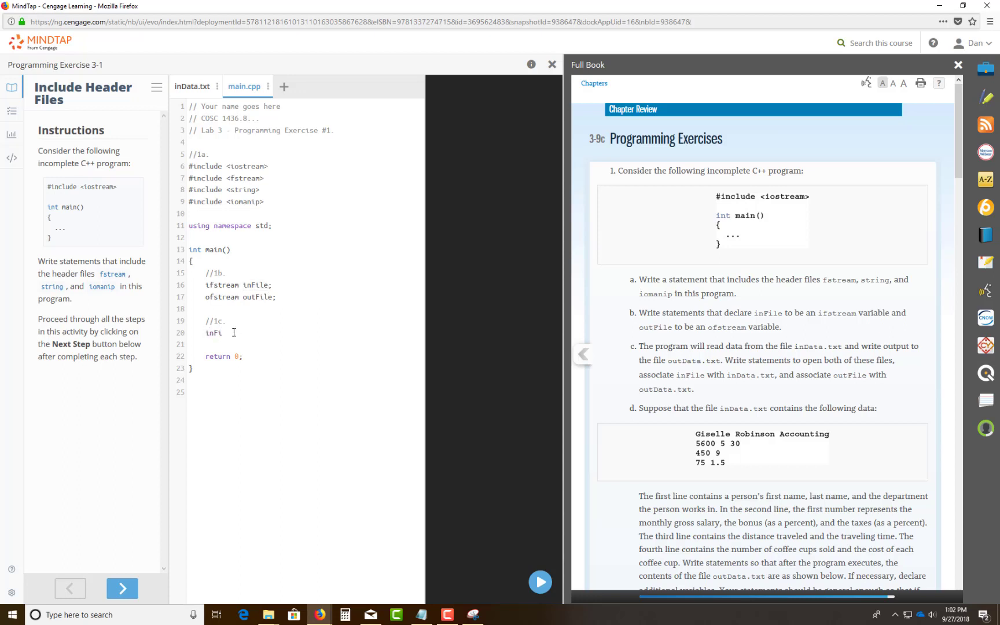
text(le.)
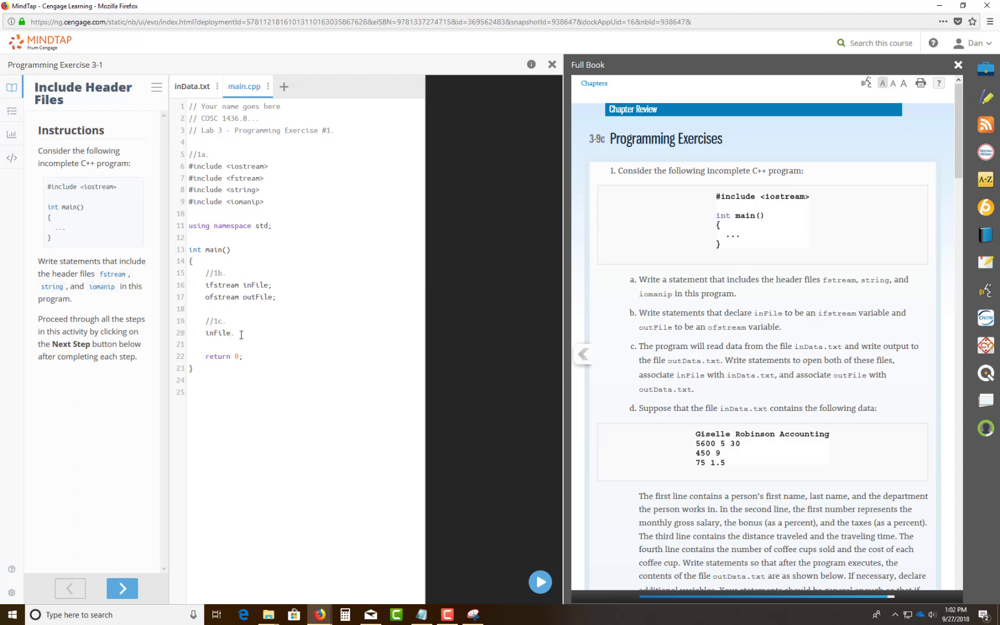
text(open()
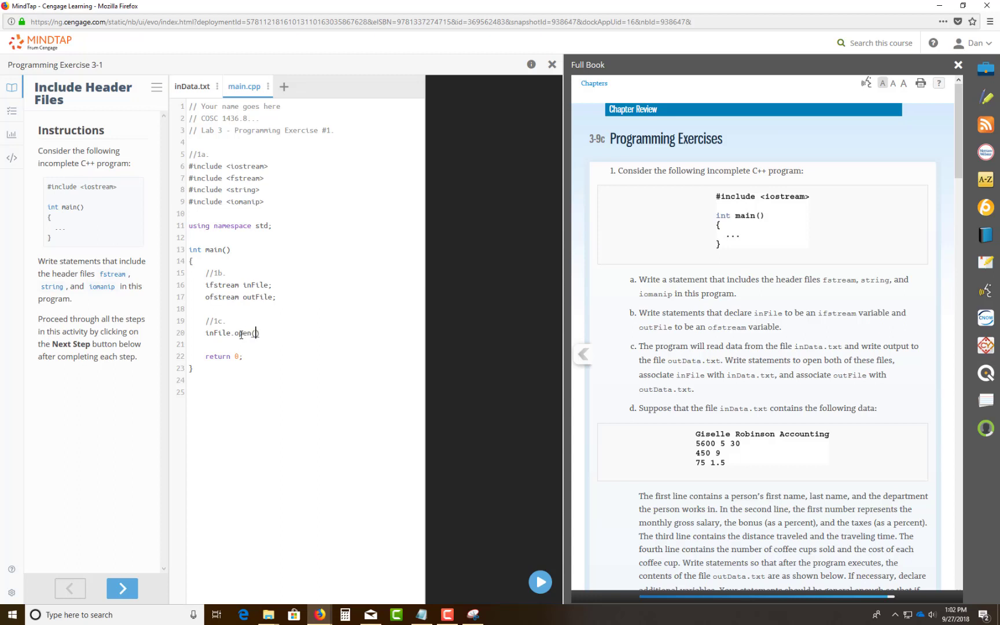
text("inData")
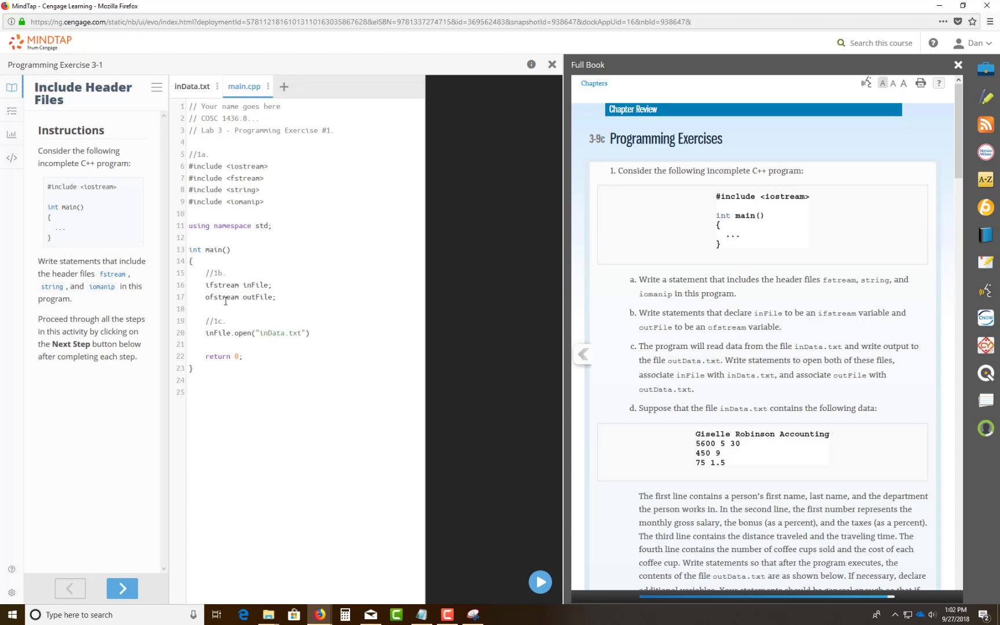
mouse_move(324, 336)
text(;)
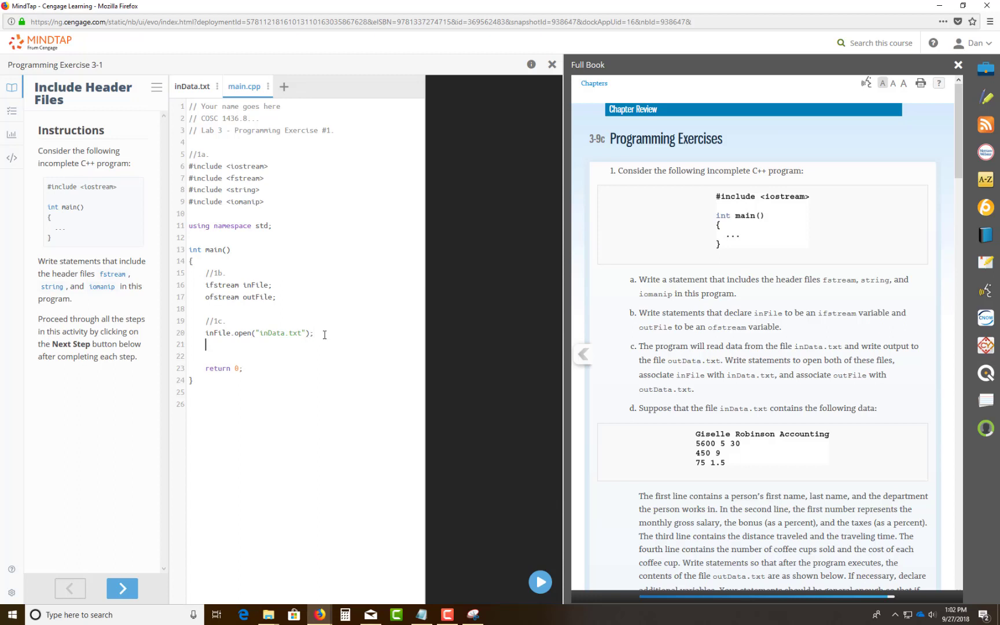
Write outFile.open("outData.txt"); on the line below the inFile open statement
text(outFile.)
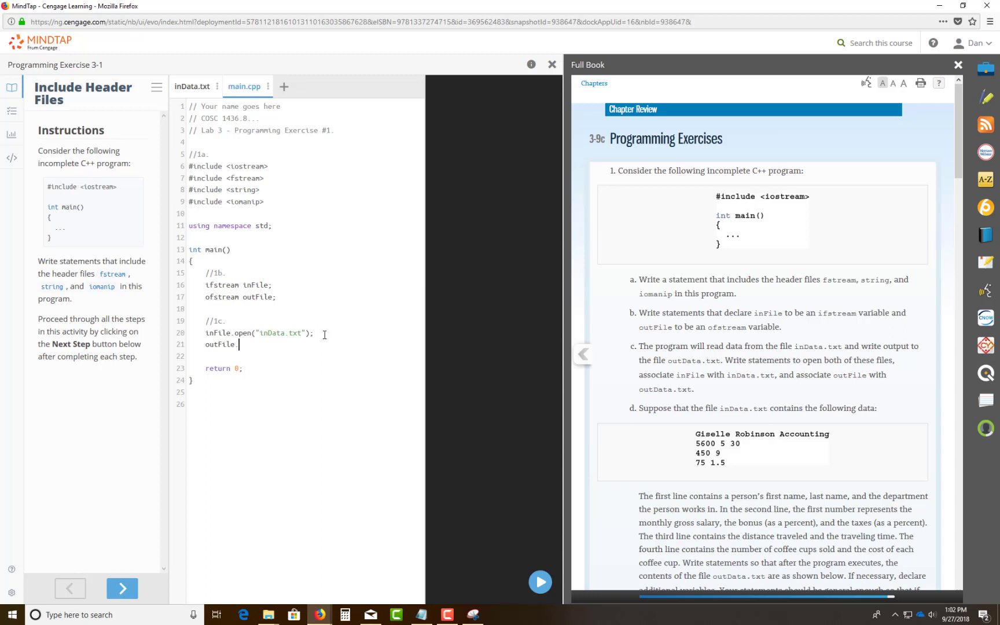
text(open)
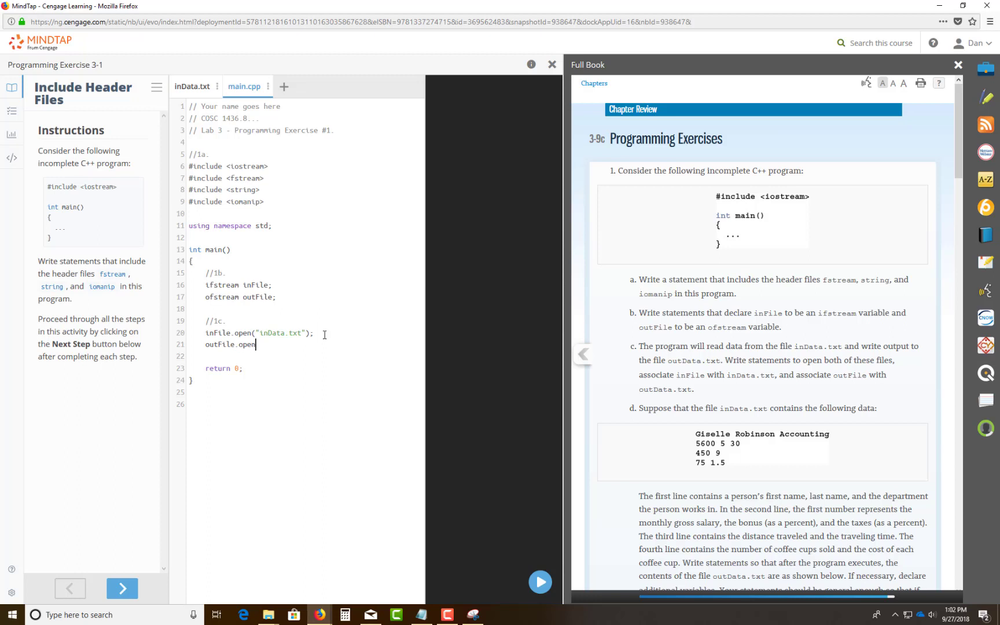
text(())
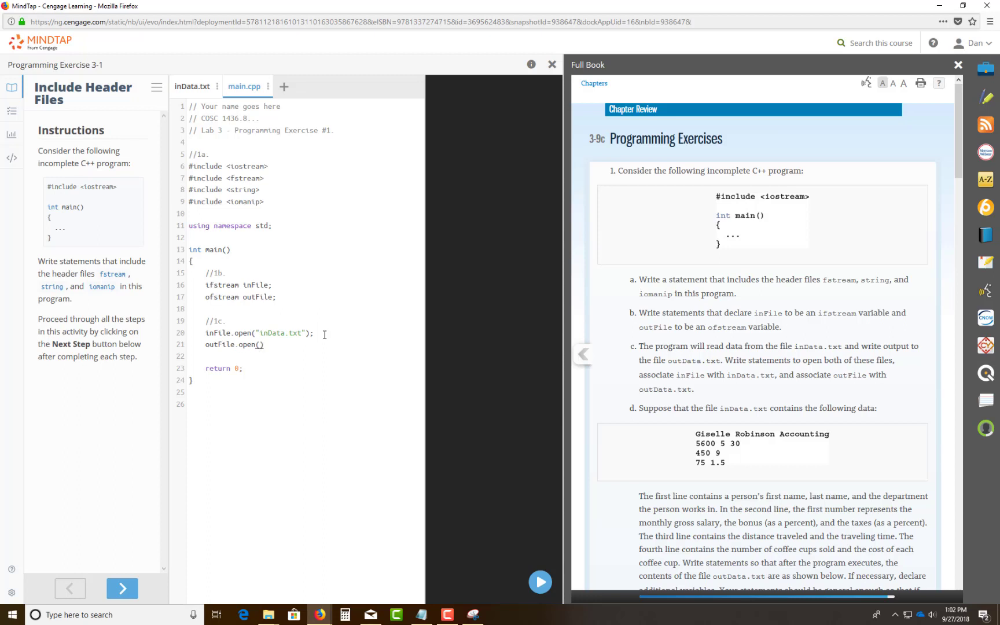
text(")
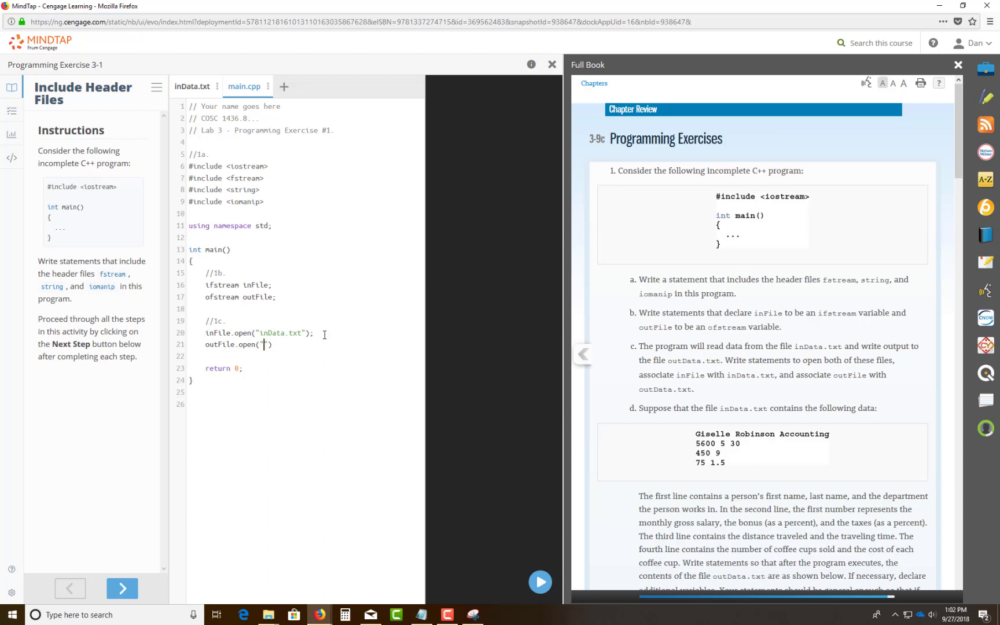
mouse_move(293, 103)
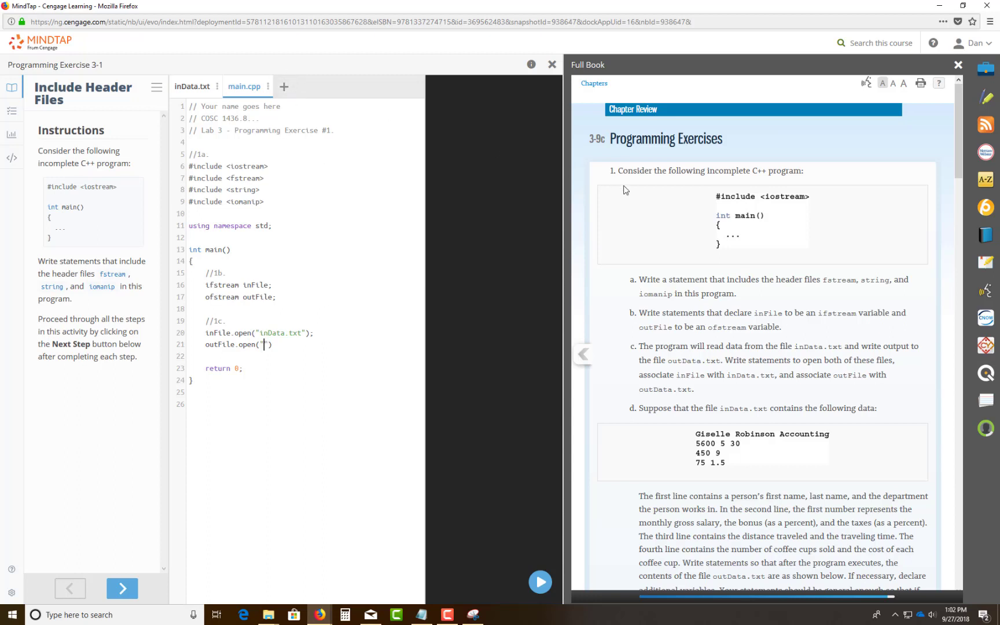
text(outDat)
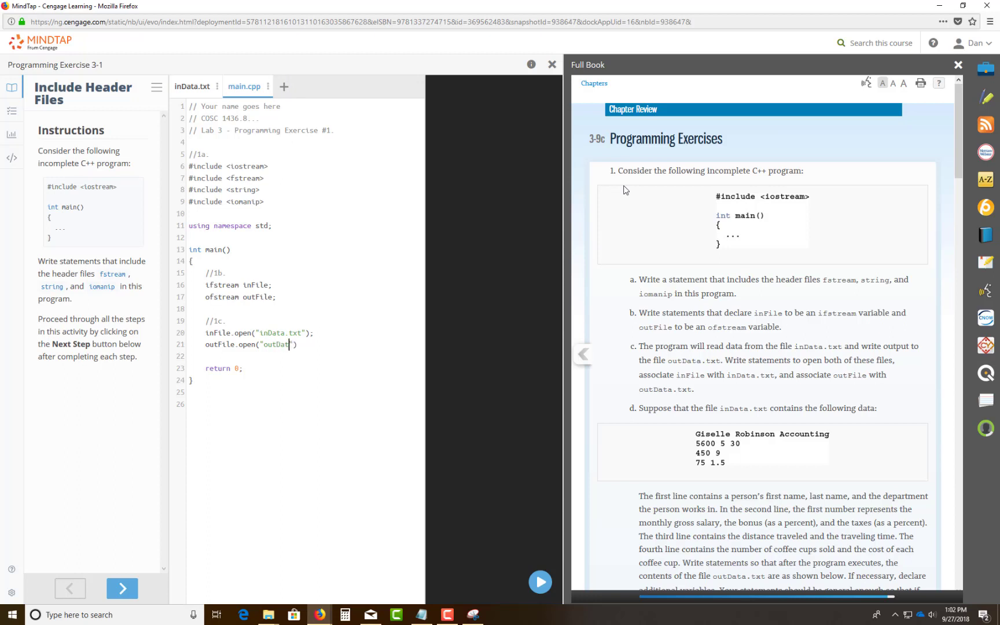
text(.txt)
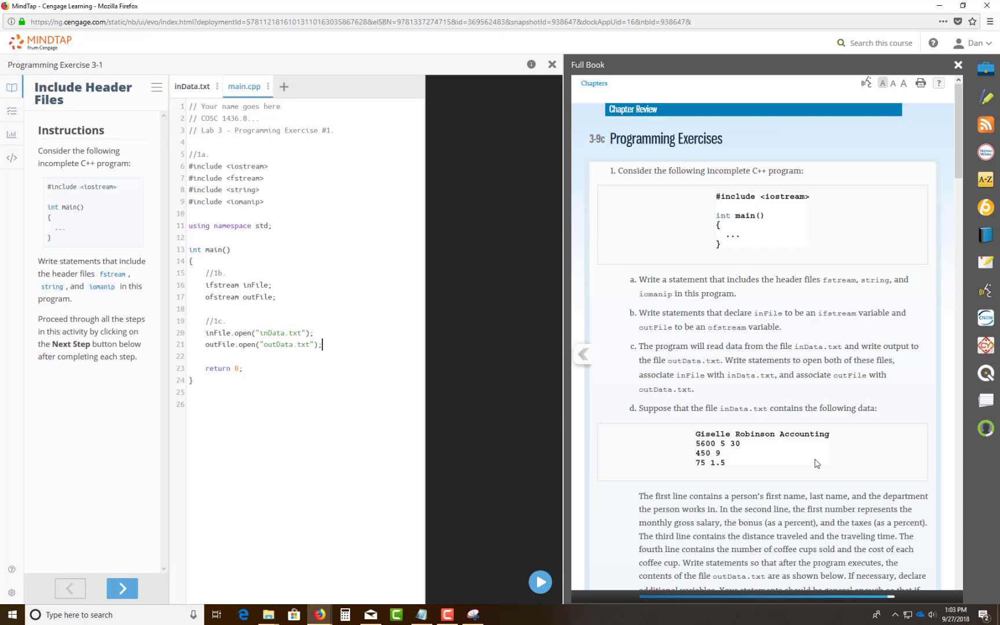
mouse_move(776, 459)
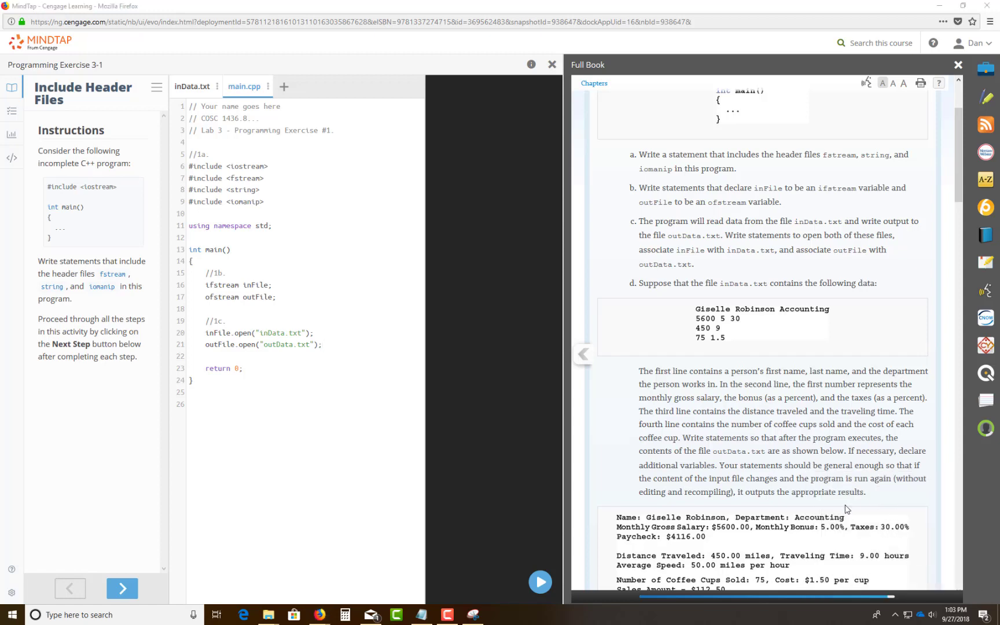
Scroll the Full Book panel down to the sample output and parts e–f
scroll(down, 3)
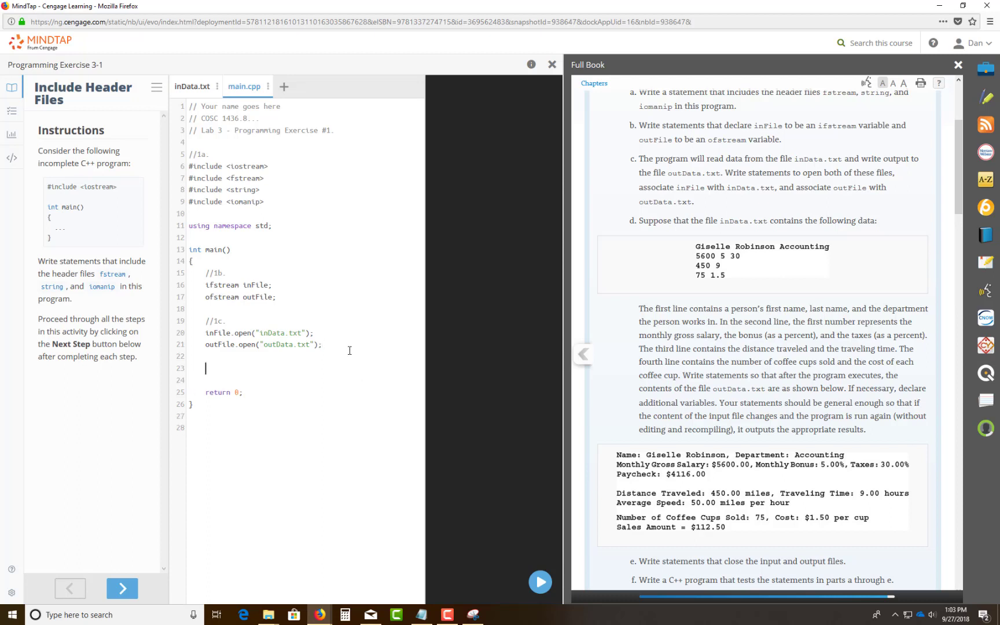
mouse_move(610, 255)
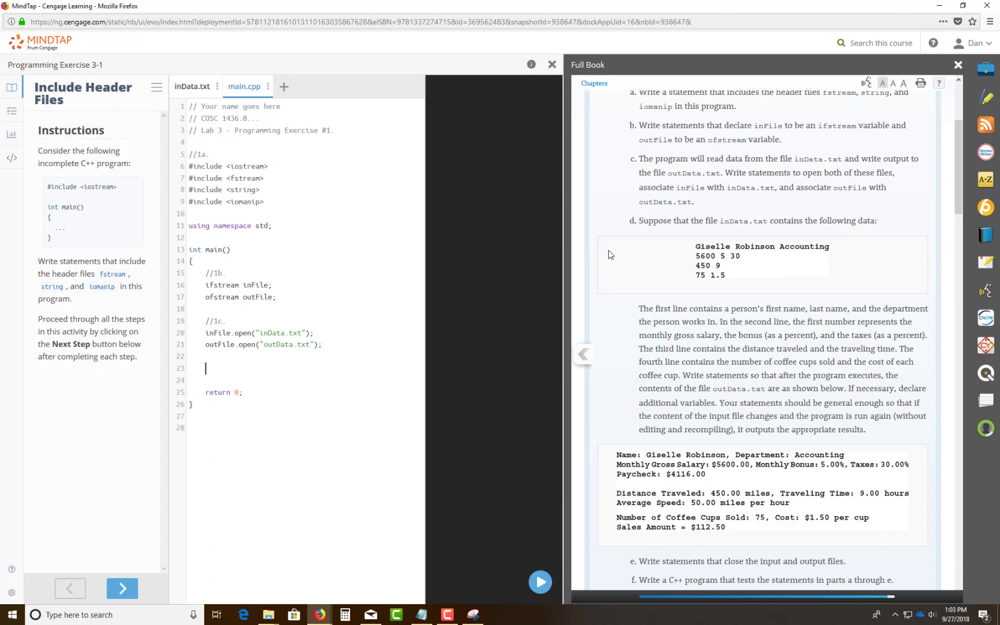